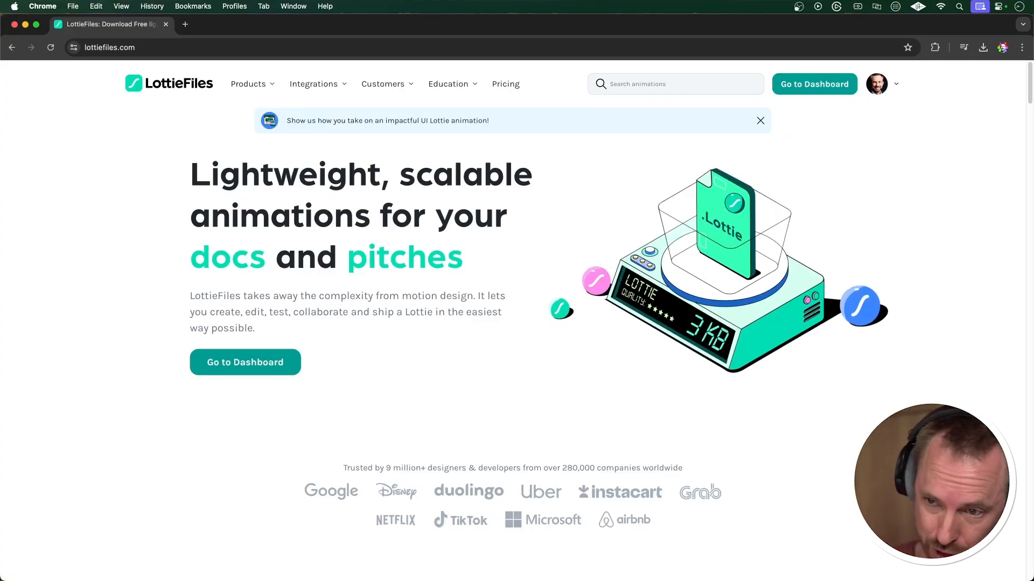
# - Go from the LottieFiles homepage to the workspace dashboard
pyautogui.click(245, 361)
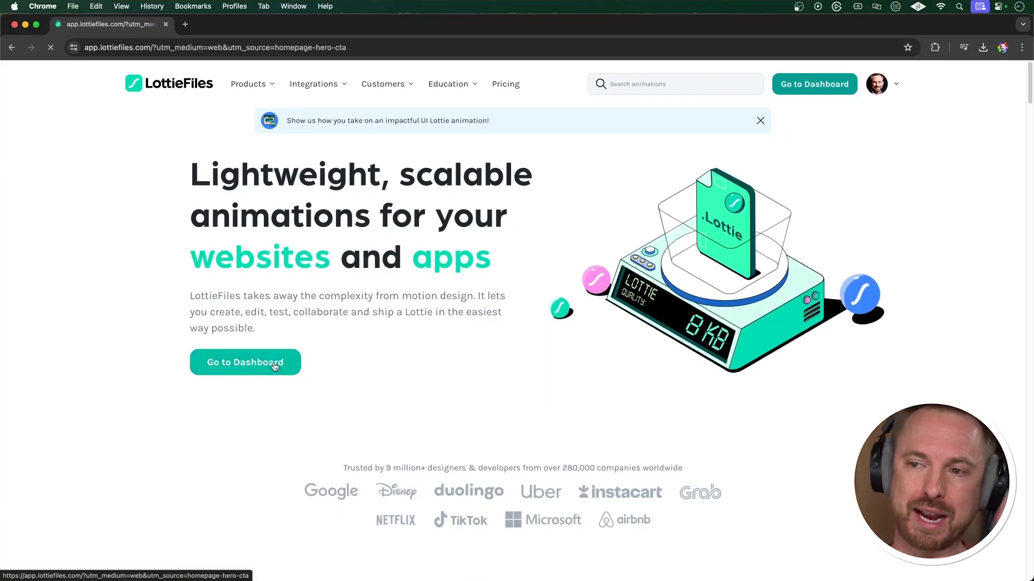
pyautogui.click(244, 362)
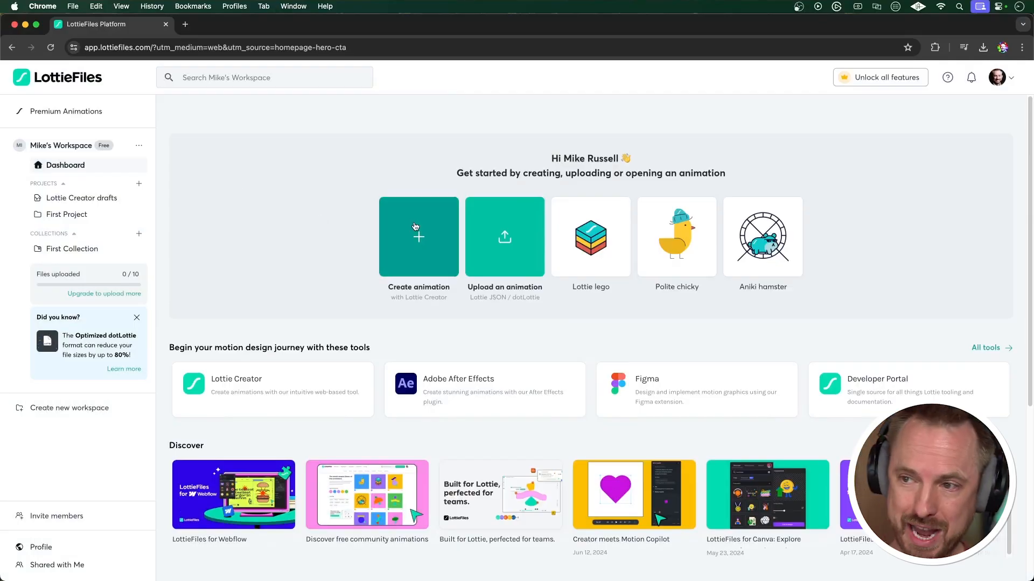
# - Create a new animation, add the purple heart, apply Motion Copilot's 'Beat like a heart' and play it
pyautogui.click(418, 237)
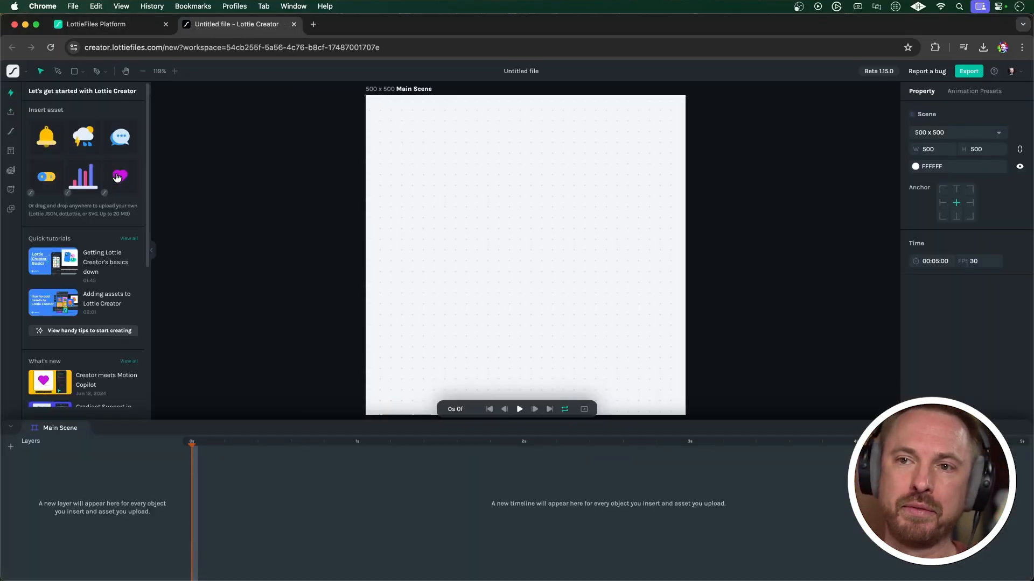
pyautogui.click(119, 175)
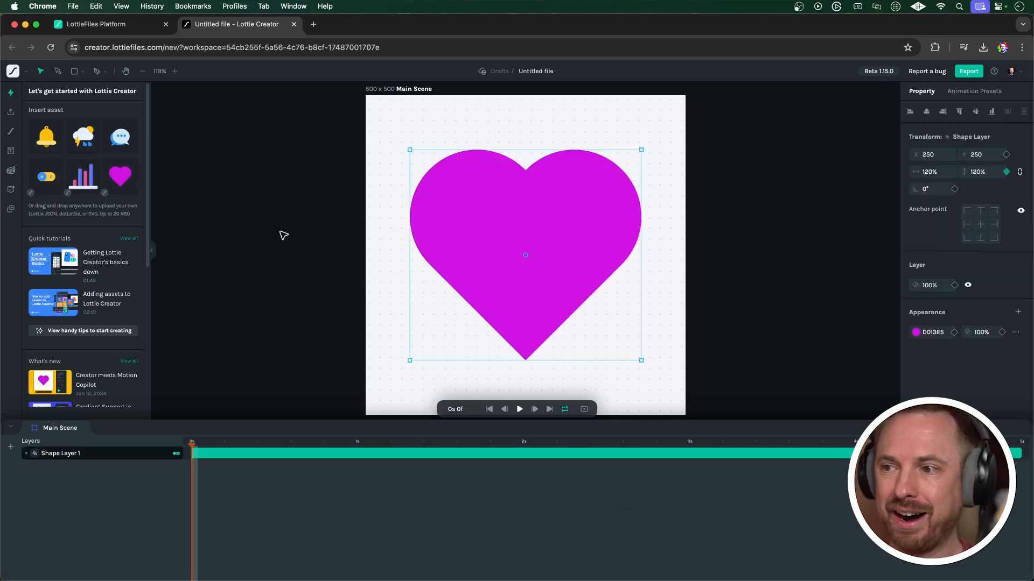
pyautogui.moveTo(530, 250)
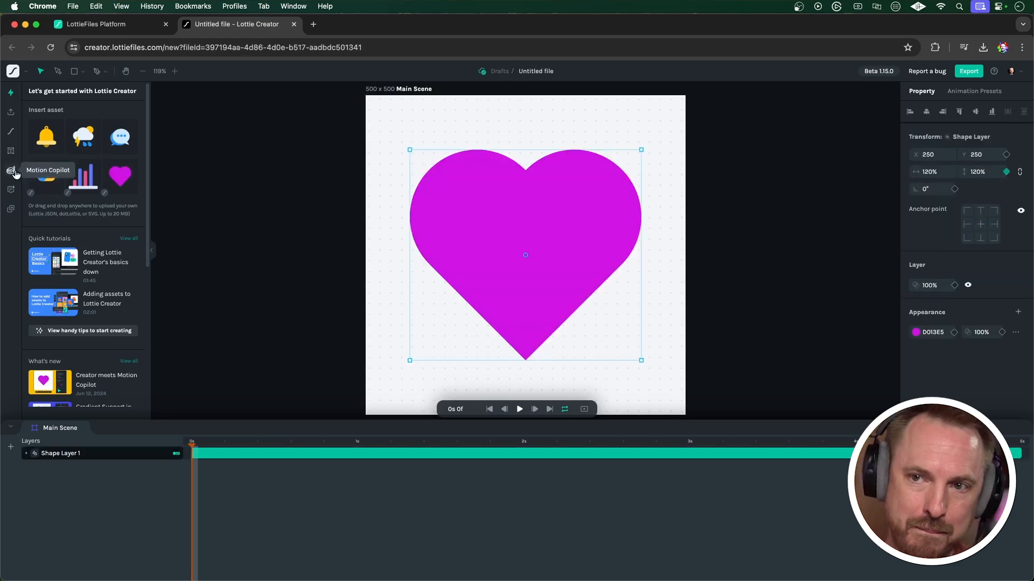
pyautogui.click(10, 173)
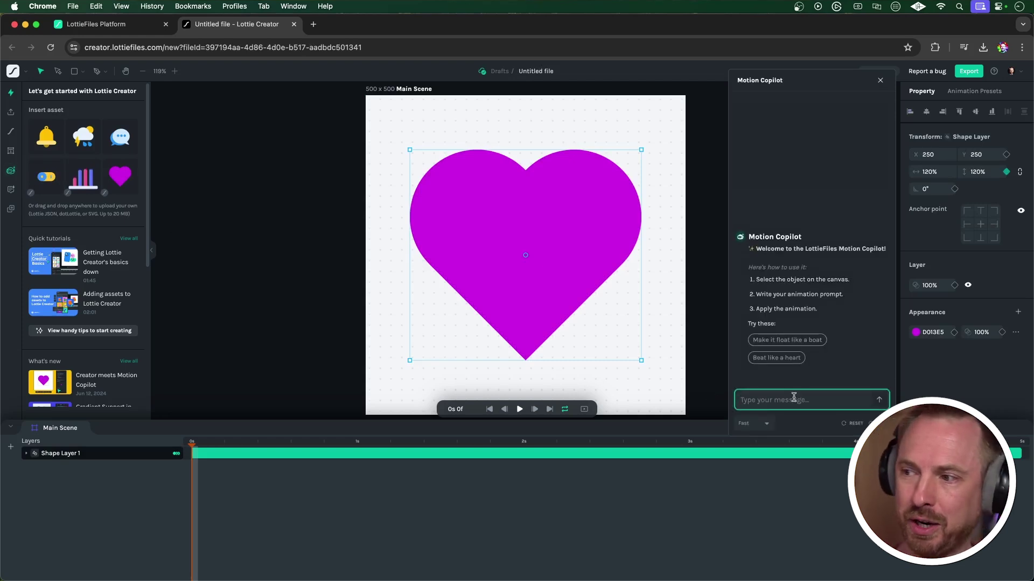
pyautogui.click(775, 358)
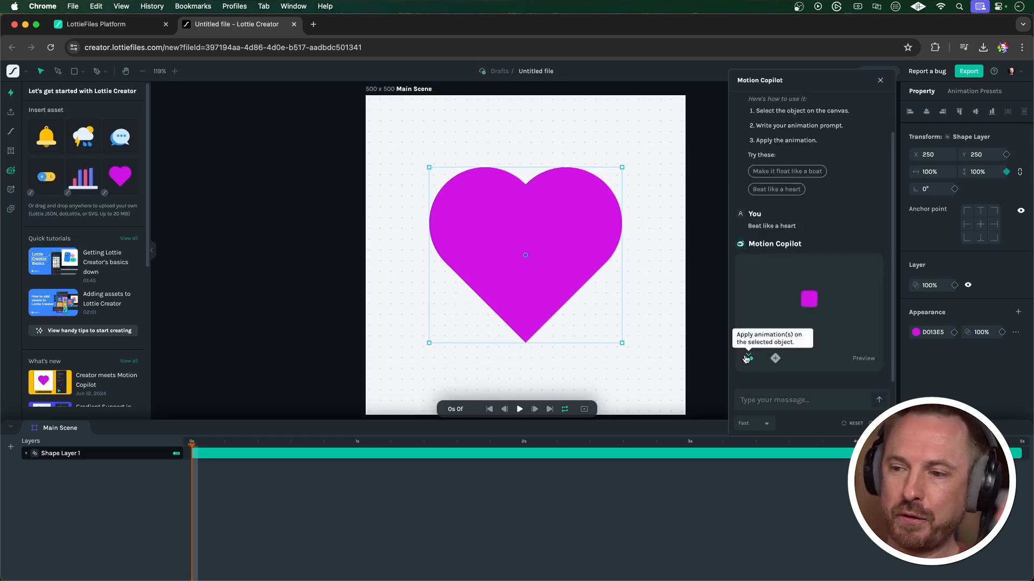
pyautogui.moveTo(517, 413)
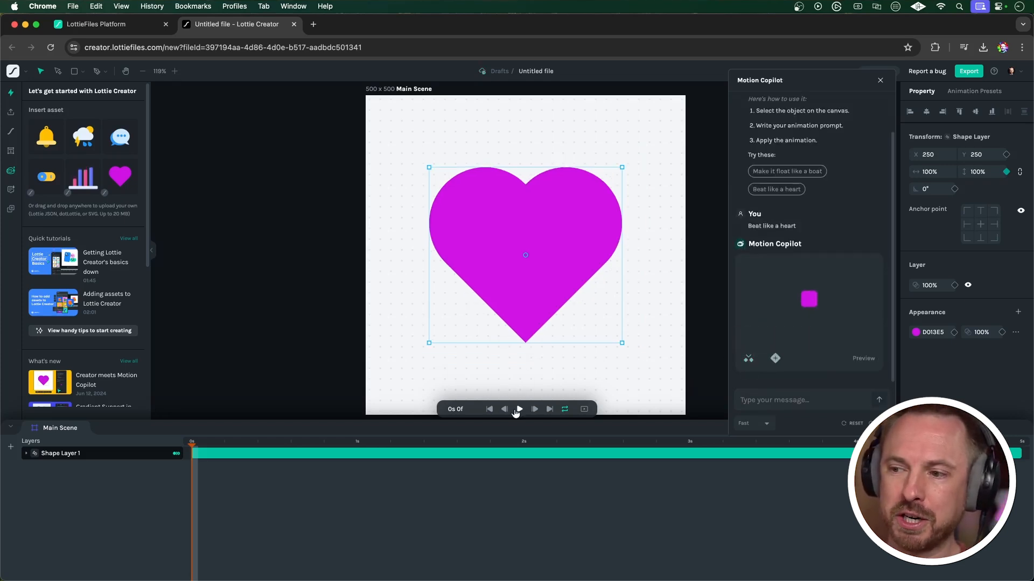
pyautogui.click(519, 409)
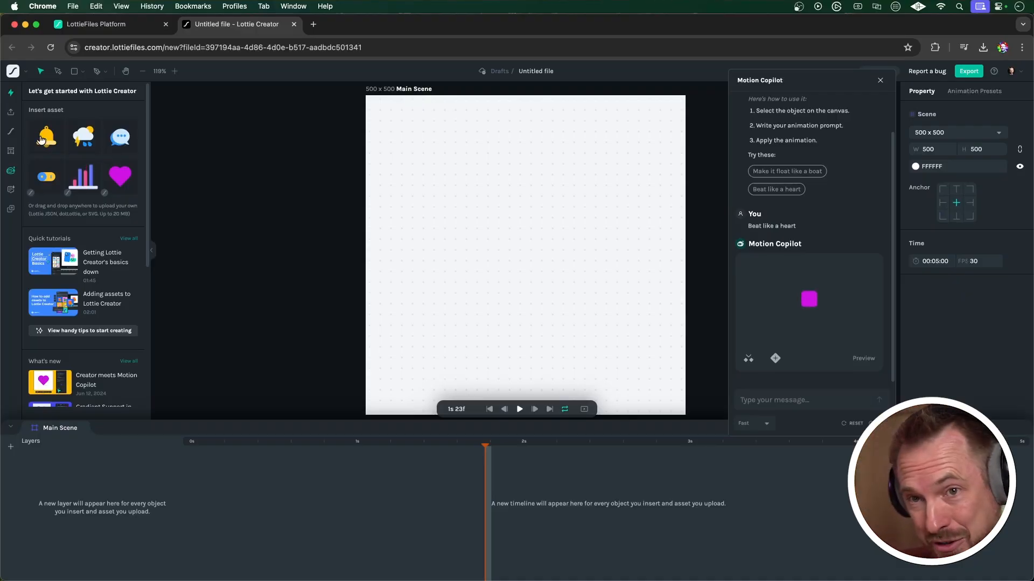
# - Add the yellow bell to the canvas at 200% scale
pyautogui.click(46, 137)
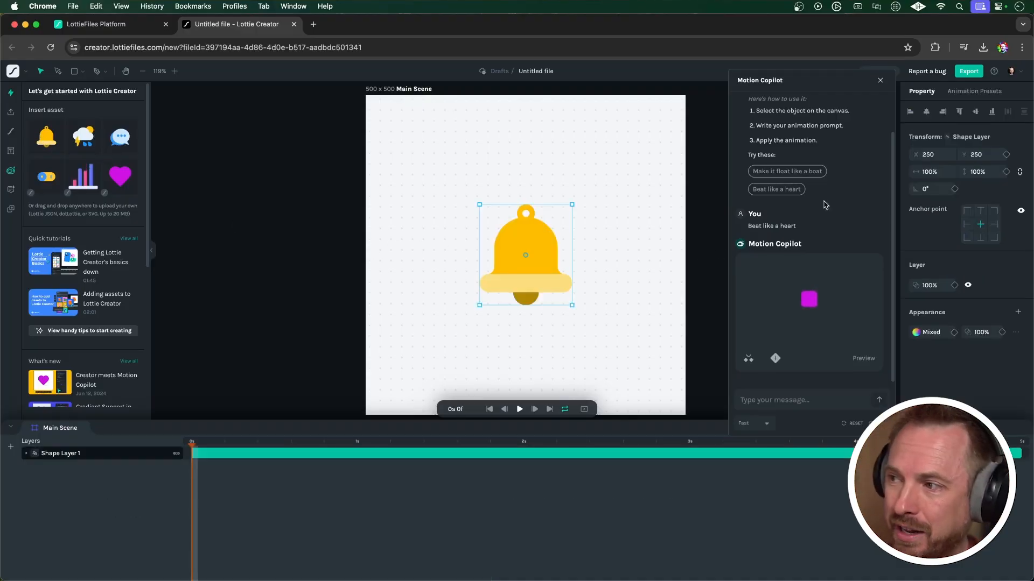
pyautogui.click(929, 172)
pyautogui.write('200')
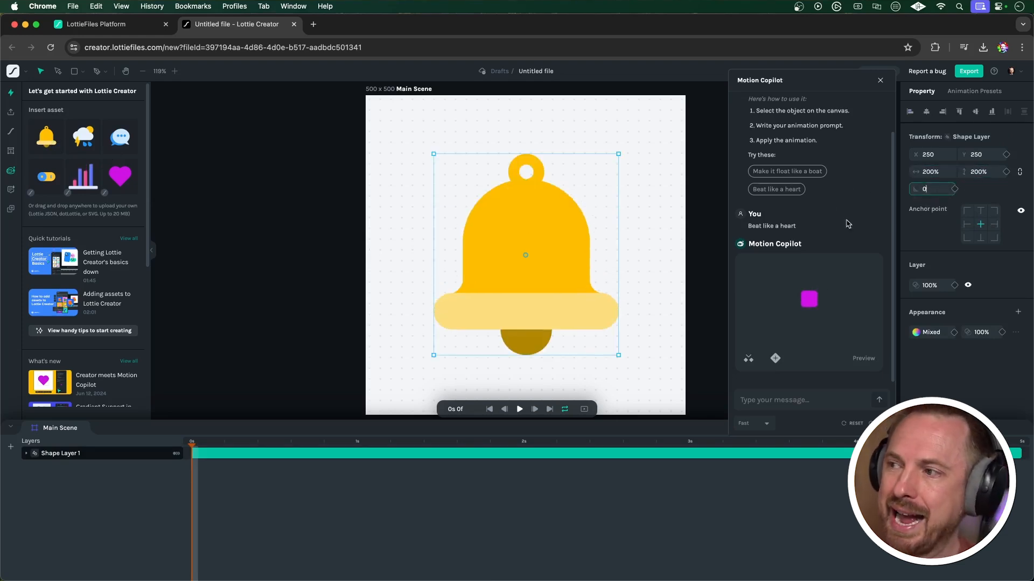
pyautogui.click(879, 79)
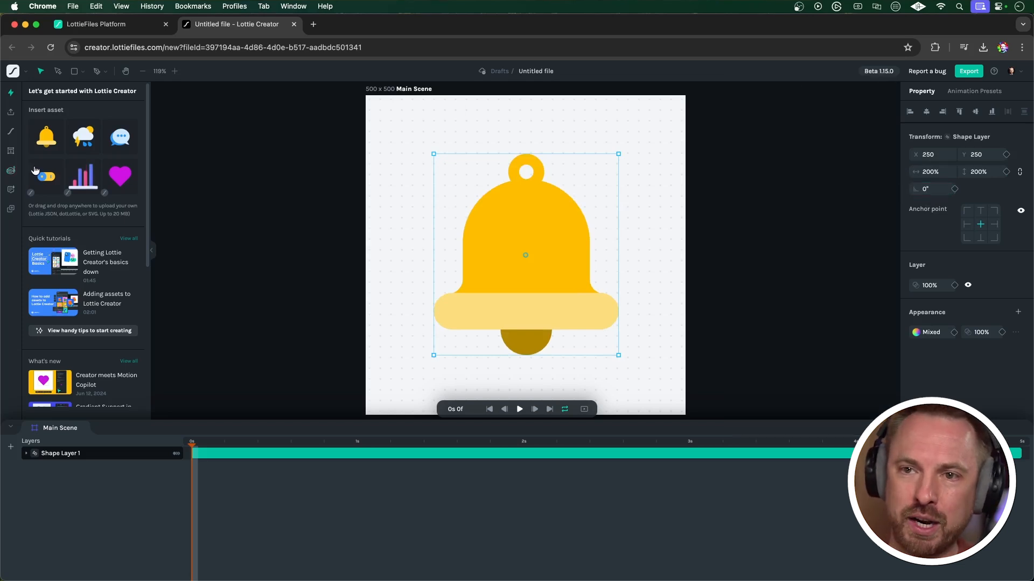
# - Prompt Motion Copilot 'Make it shake side to side', apply the shake and bell wobble, and preview
pyautogui.click(11, 171)
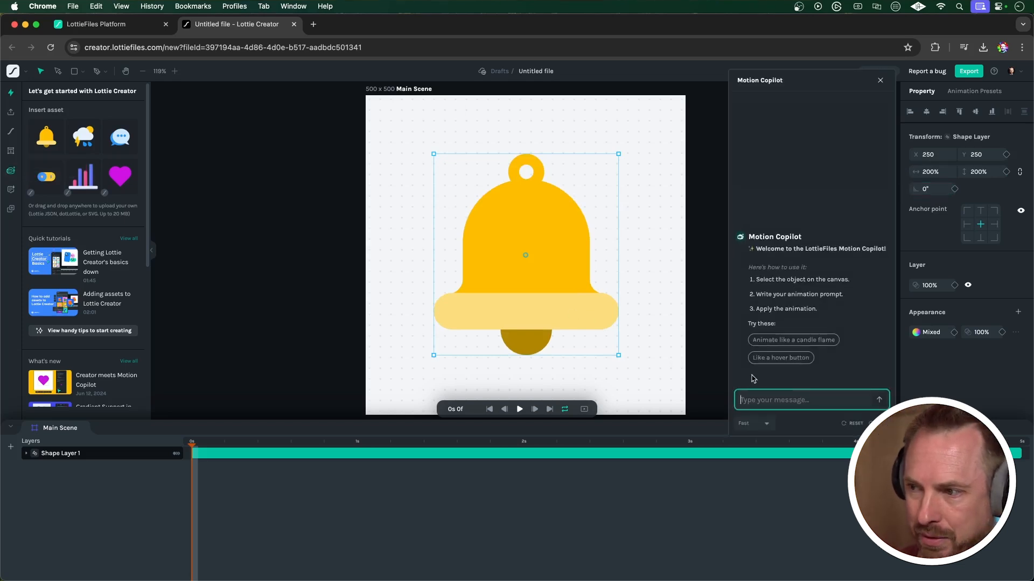
pyautogui.moveTo(827, 383)
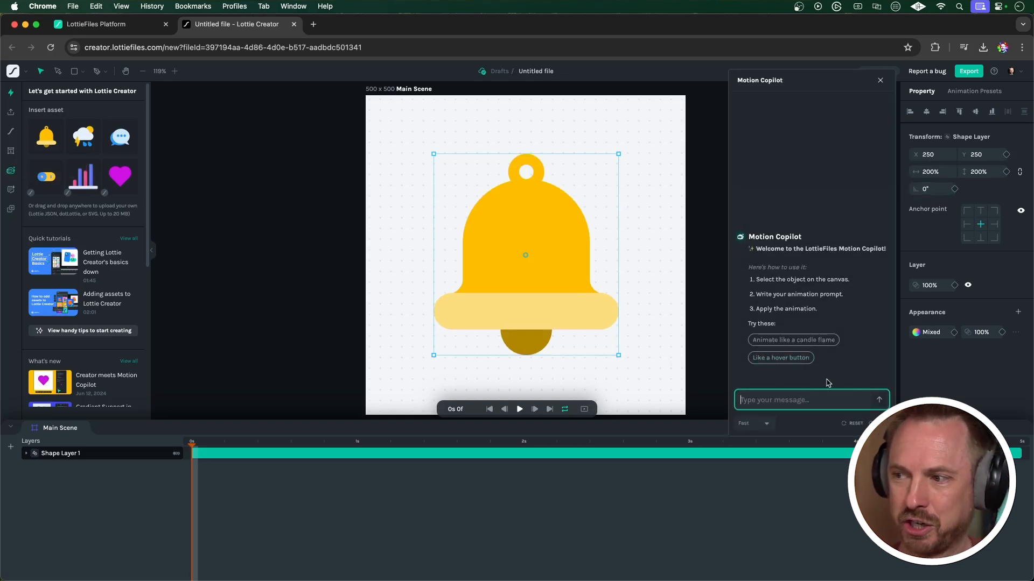
pyautogui.write('Make i')
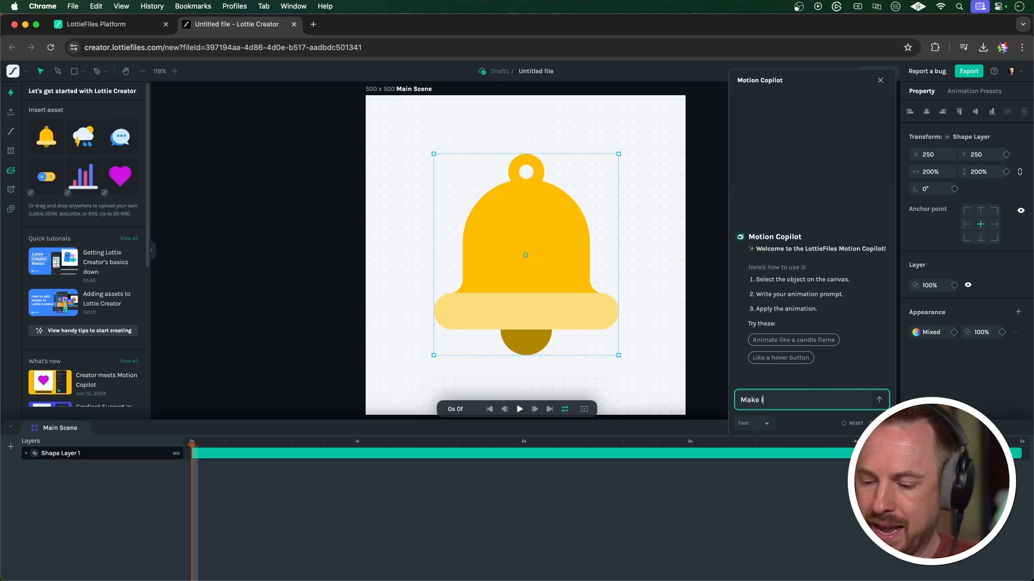
pyautogui.write('t shake side')
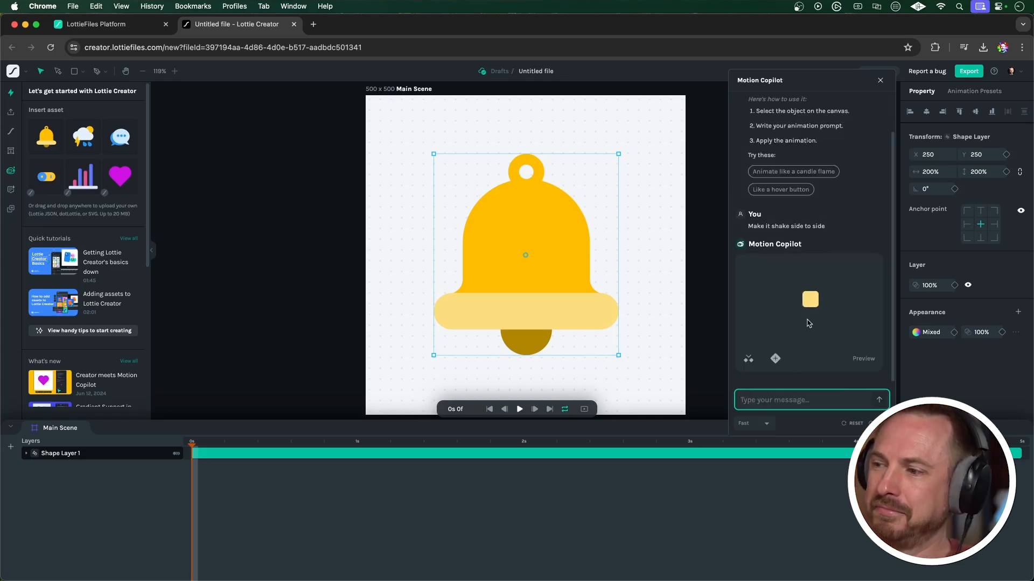
pyautogui.click(26, 453)
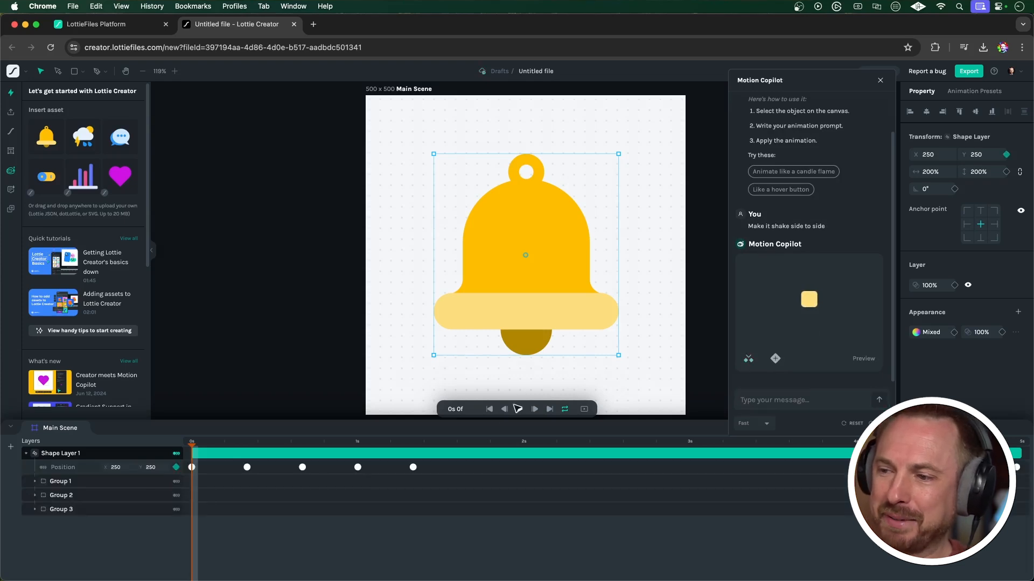
pyautogui.click(534, 409)
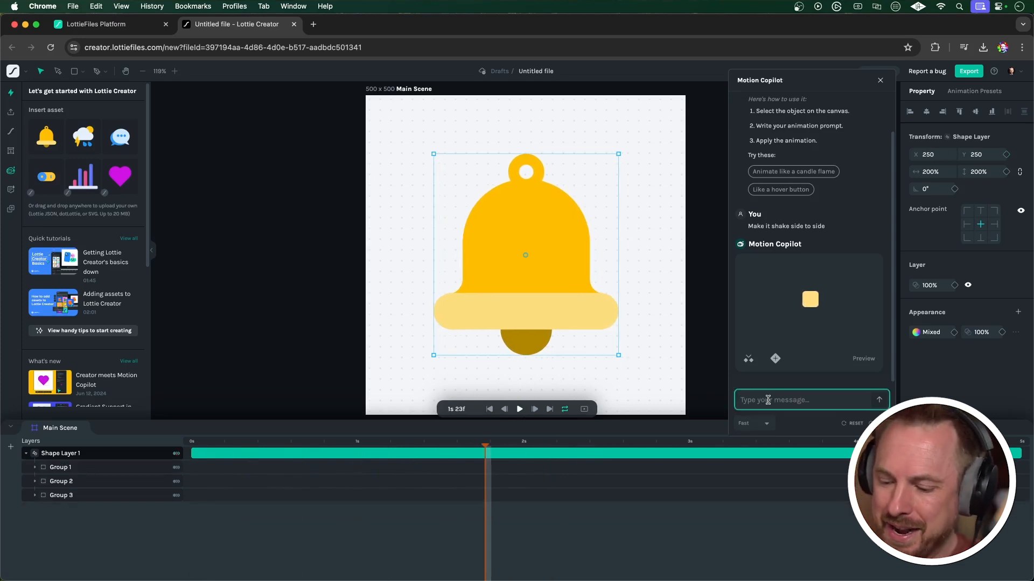
pyautogui.click(519, 409)
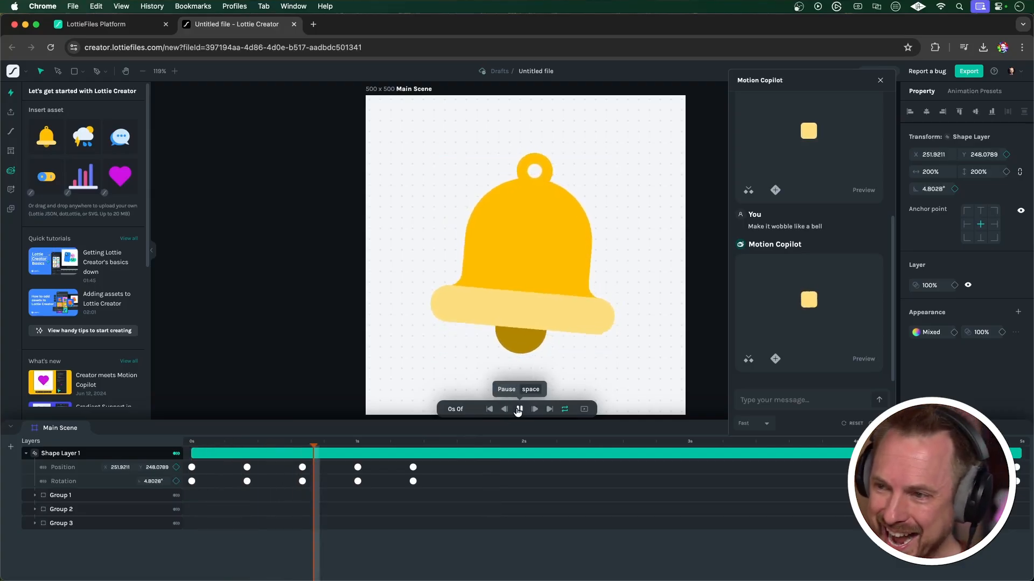
pyautogui.click(519, 409)
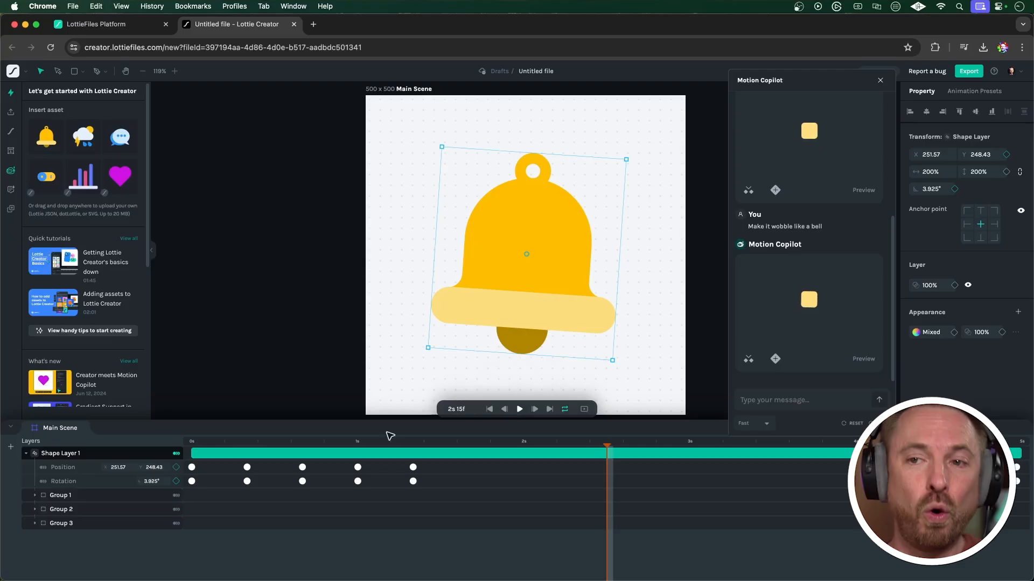
# - Generate a 'Magic wand' vector with AI Prompt to Vector and insert it into the scene
pyautogui.click(11, 189)
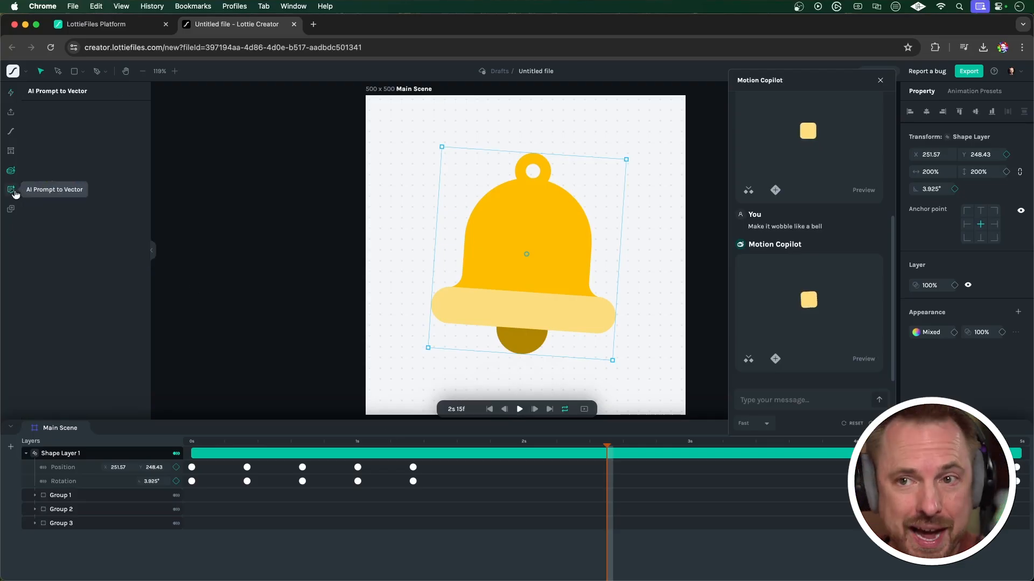
pyautogui.click(10, 190)
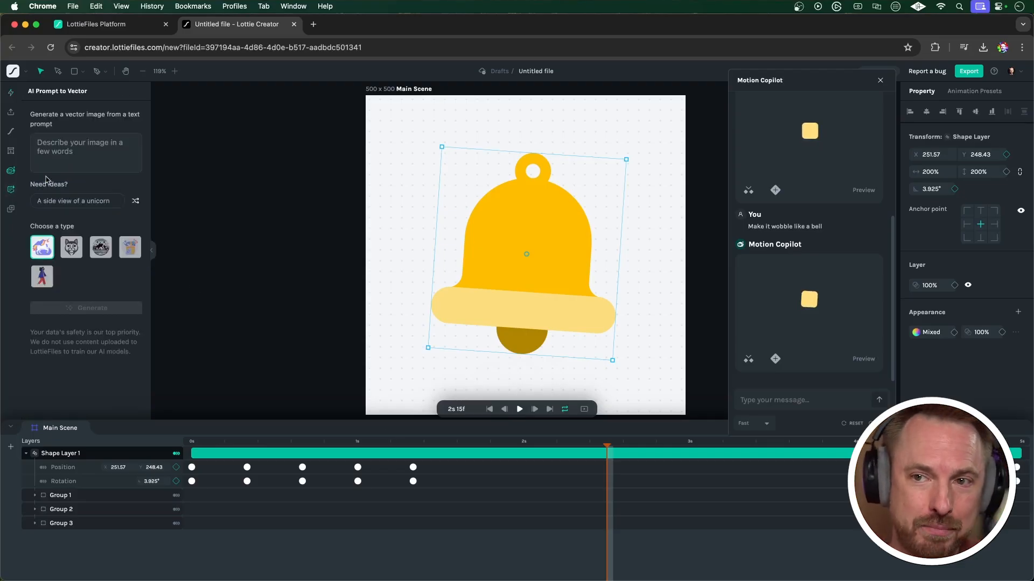
pyautogui.write('Magic')
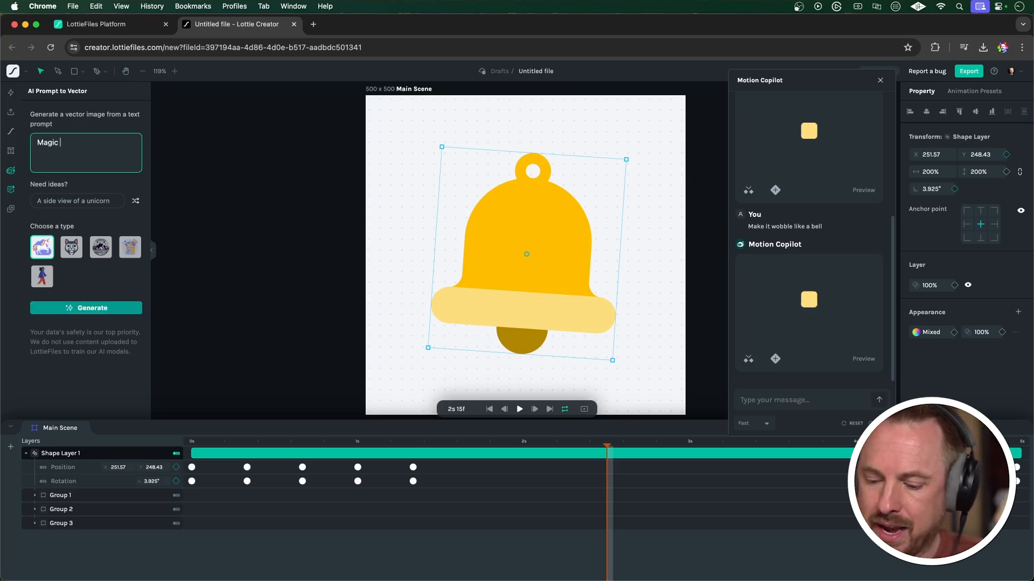
pyautogui.write('wand')
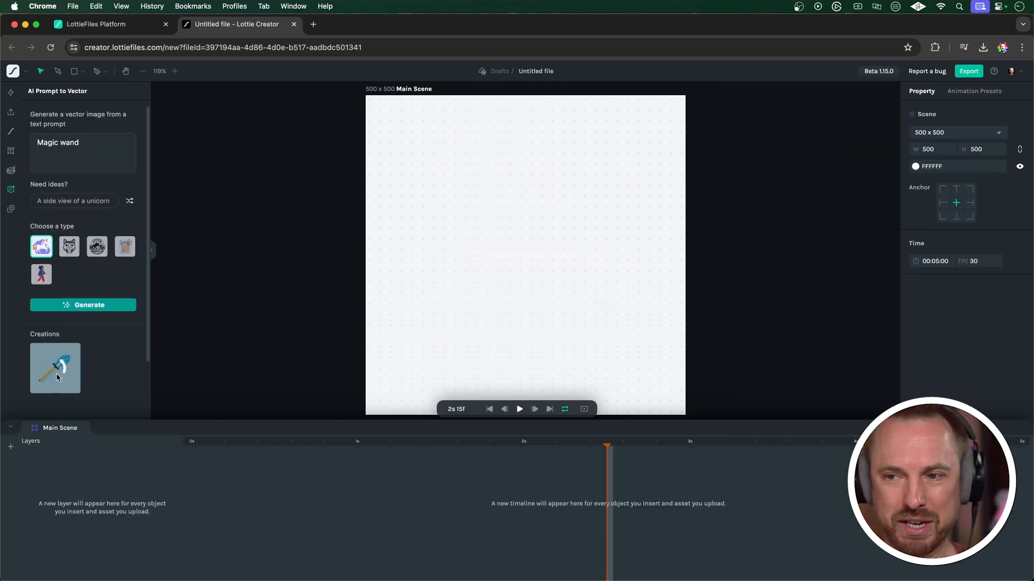
pyautogui.click(55, 368)
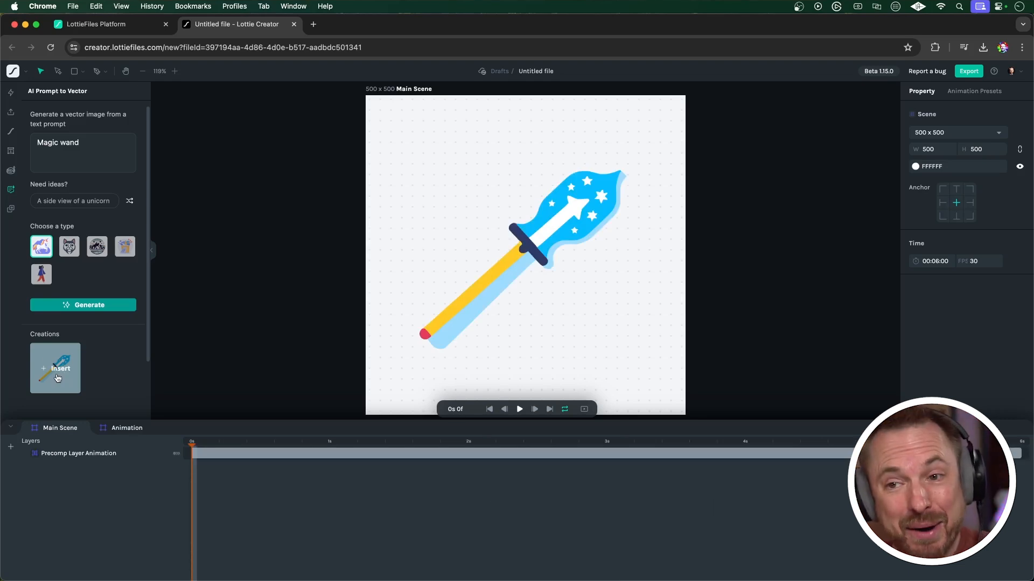
pyautogui.click(55, 368)
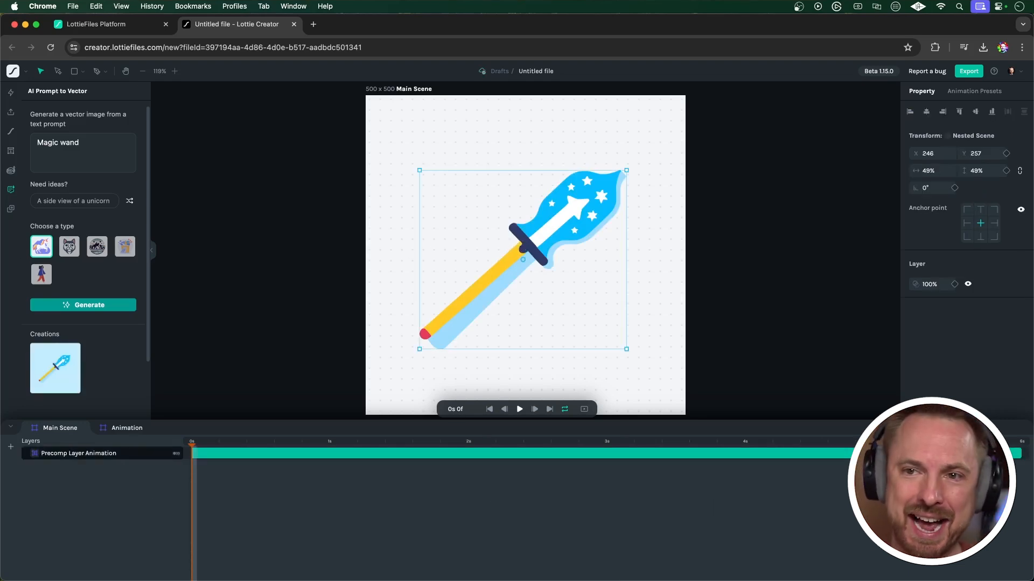
# - Animate the wand with Motion Copilot, preview the wave and retime a rotation keyframe
pyautogui.click(11, 170)
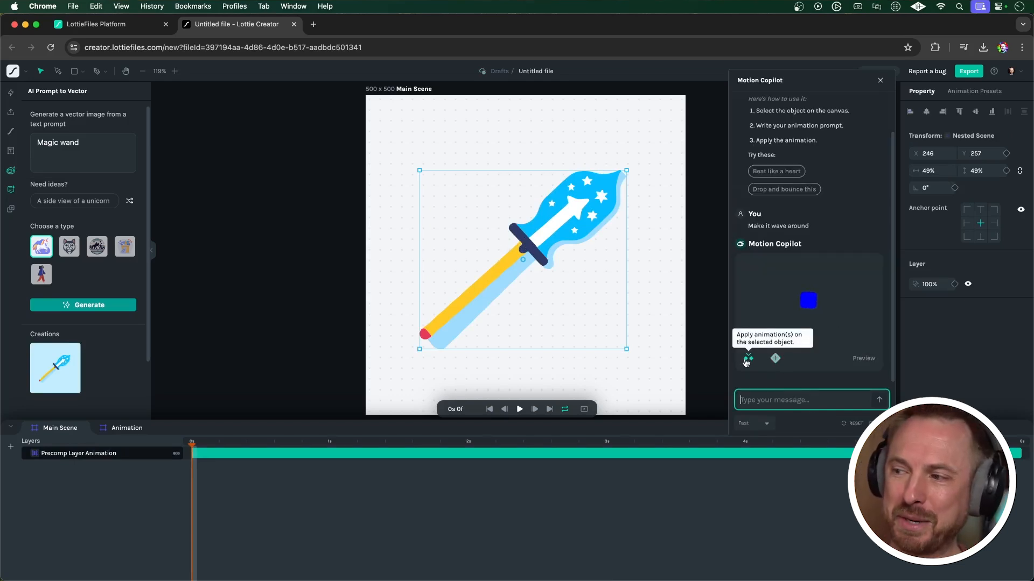
pyautogui.click(747, 358)
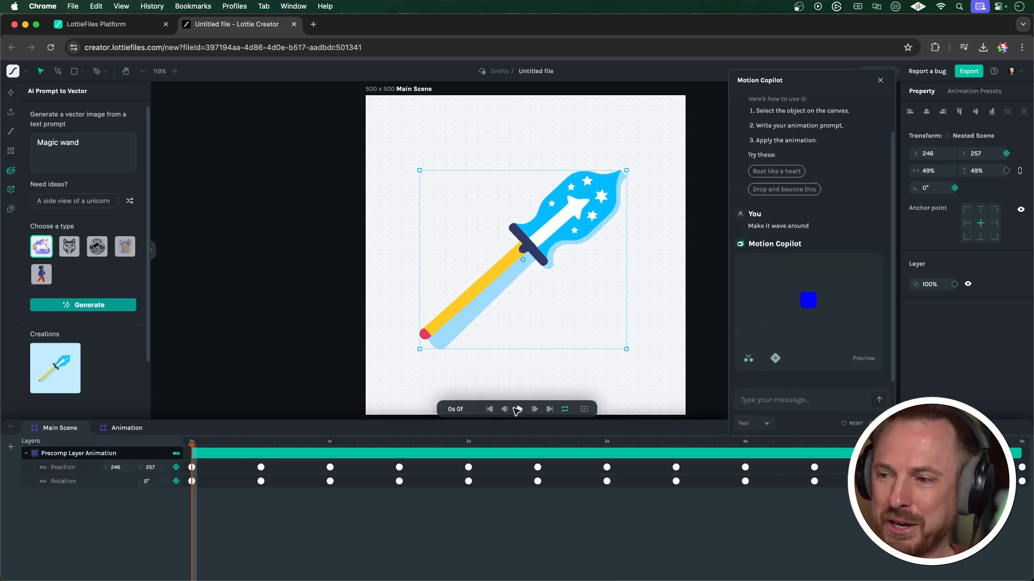
pyautogui.click(534, 409)
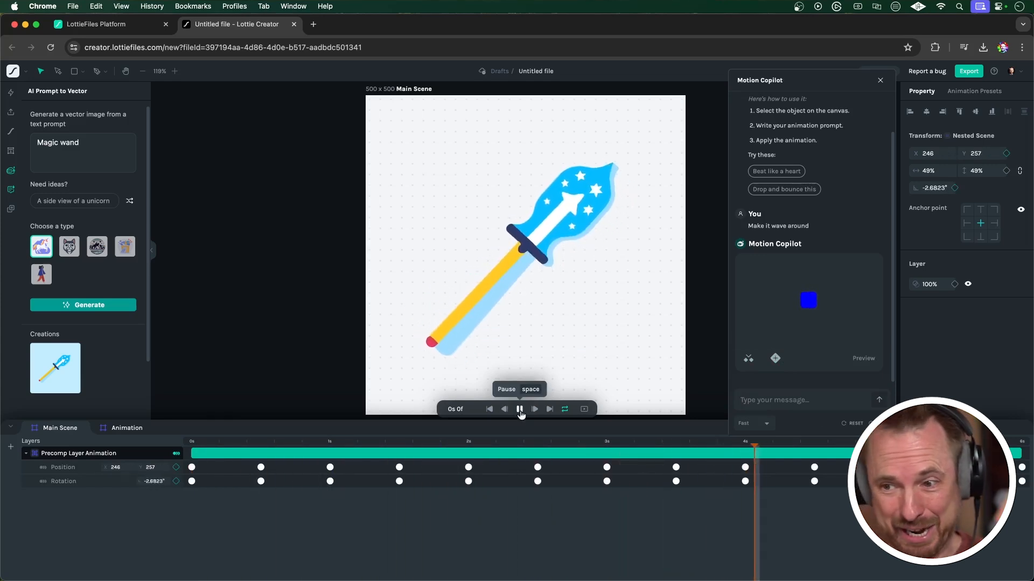
pyautogui.click(519, 409)
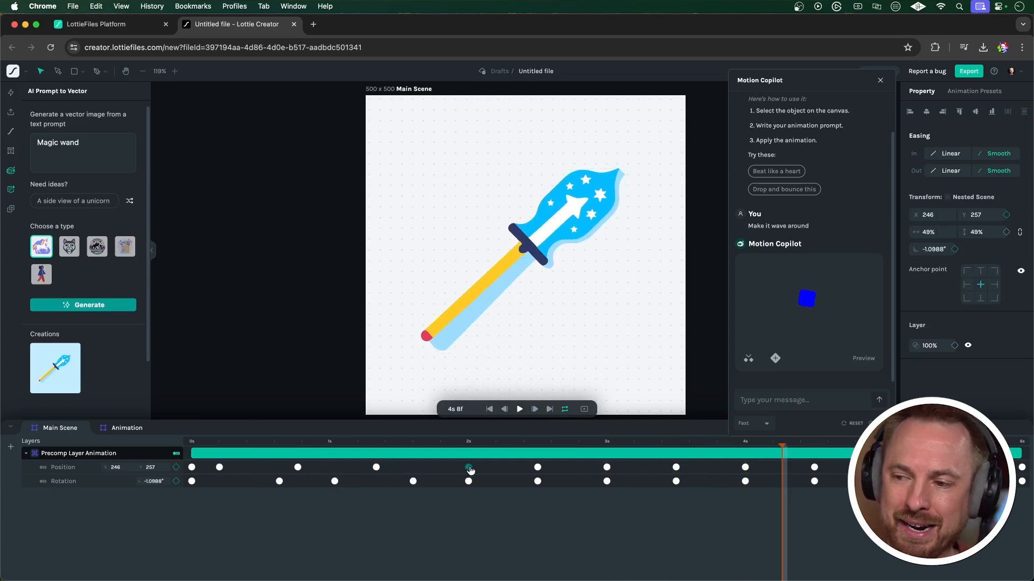
pyautogui.click(507, 264)
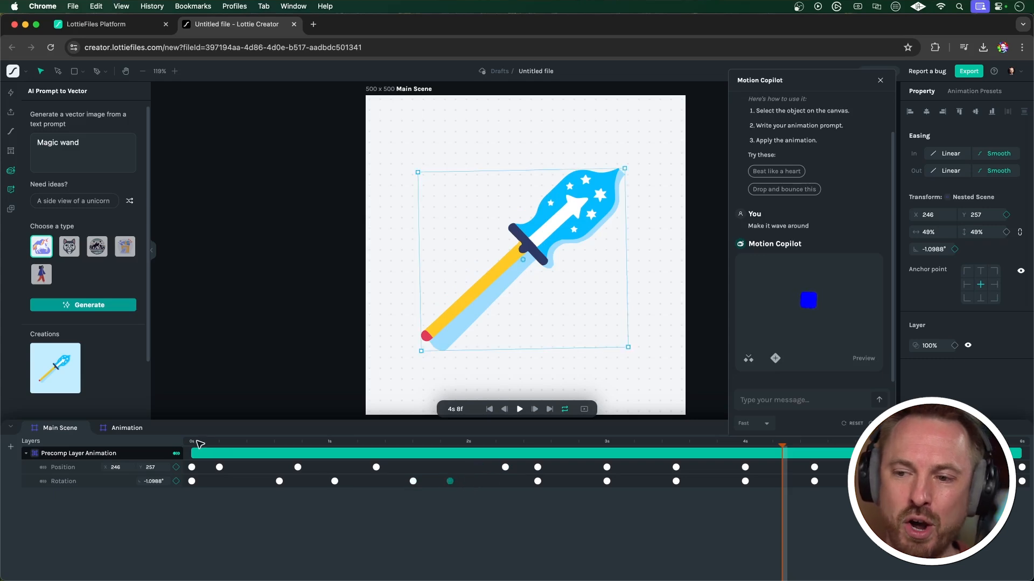
pyautogui.click(519, 409)
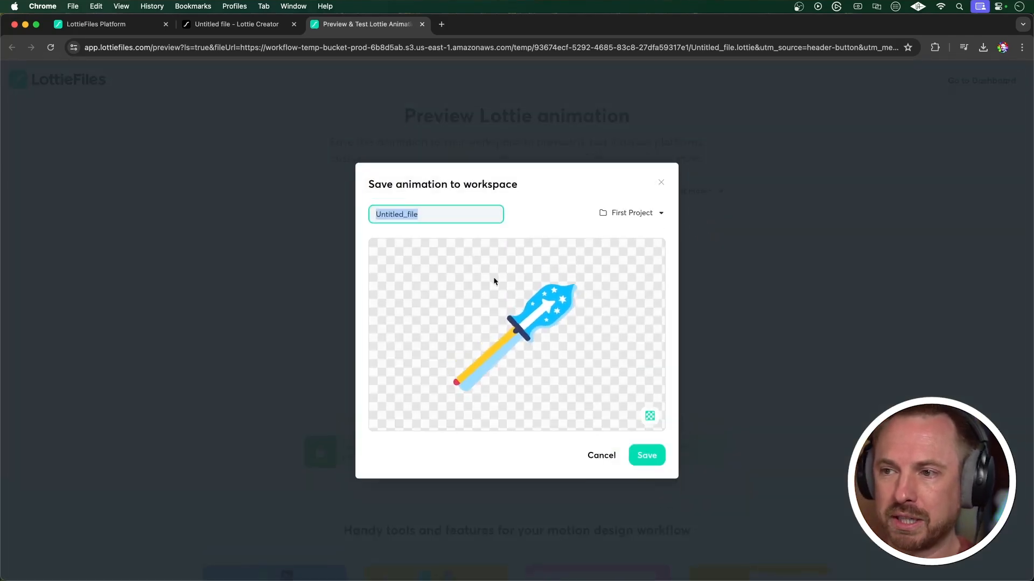
# - Name the file 'Magic wand' and save it to the workspace
pyautogui.write('Magic wa')
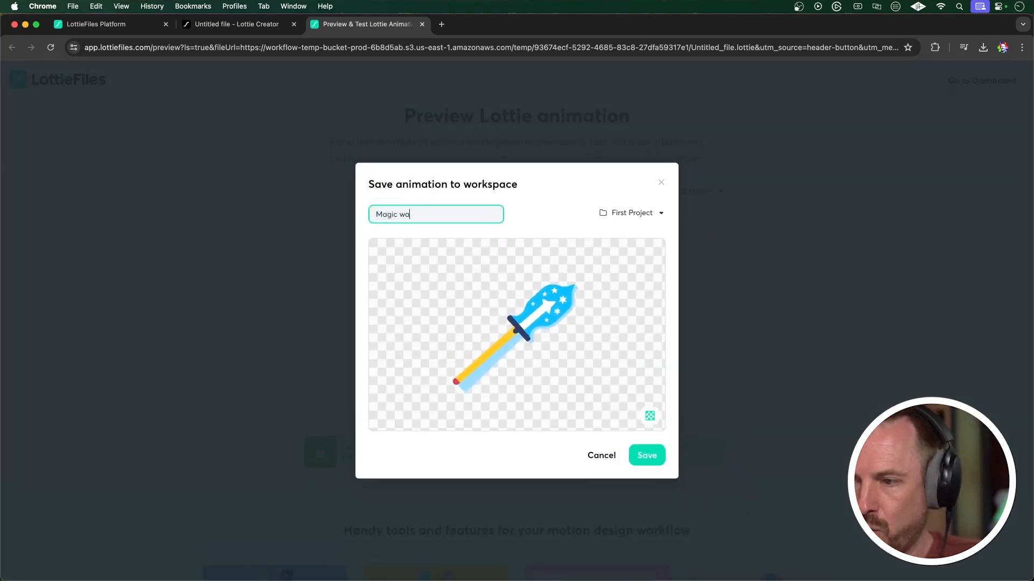
pyautogui.click(646, 455)
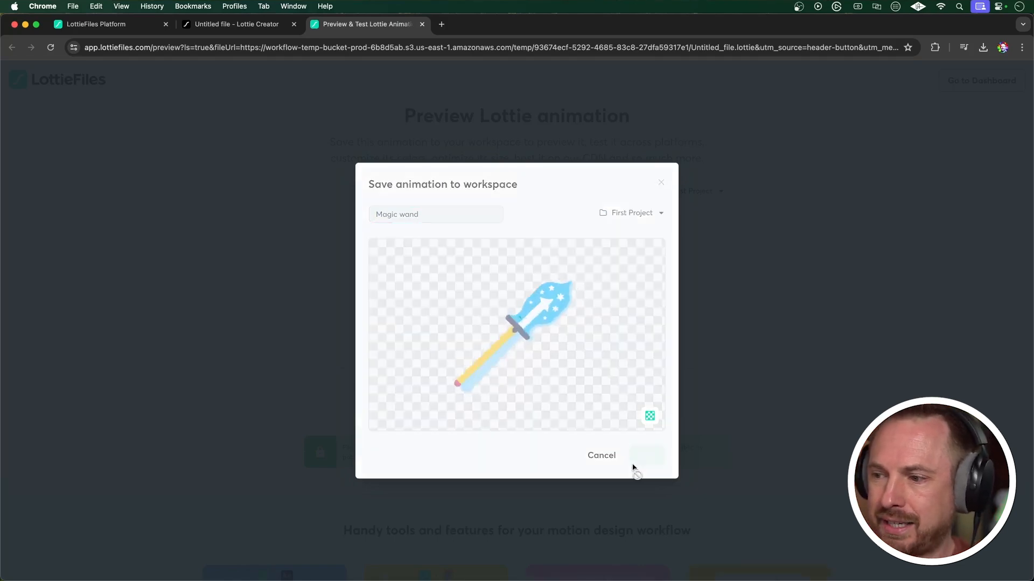
pyautogui.click(646, 454)
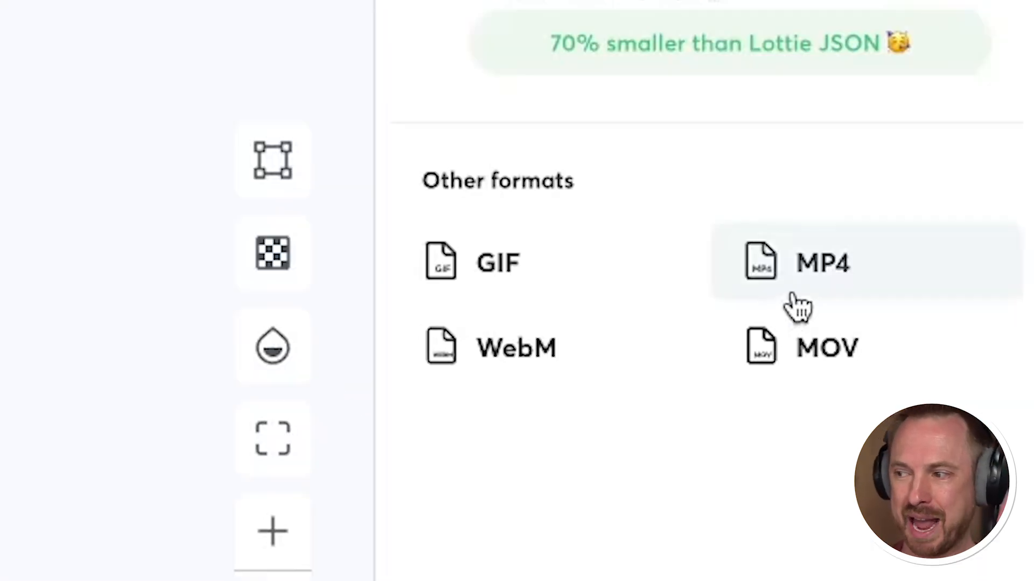
pyautogui.moveTo(465, 277)
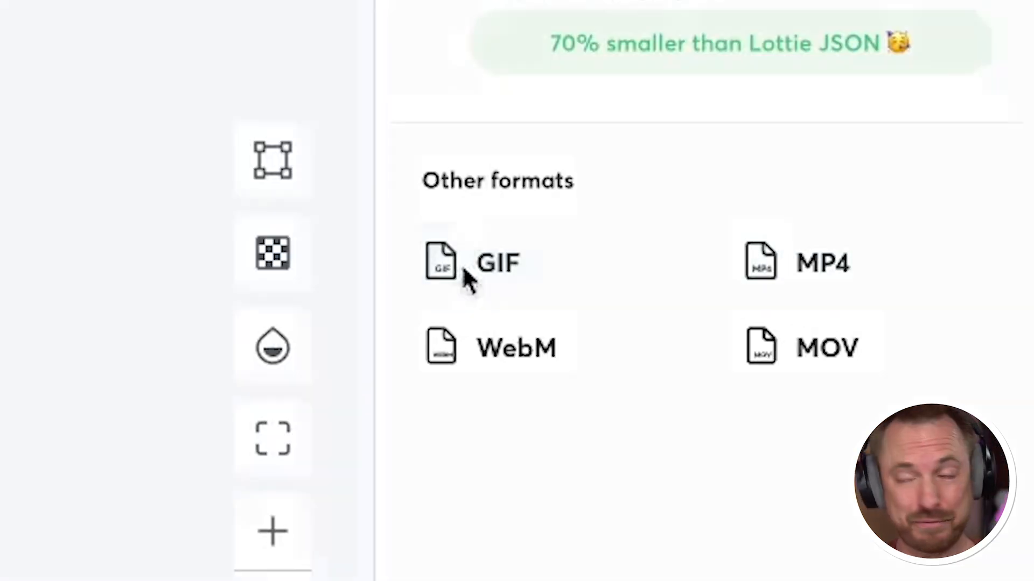
# - Export the animation as a Small 150×150 GIF at 30 fps
pyautogui.click(495, 263)
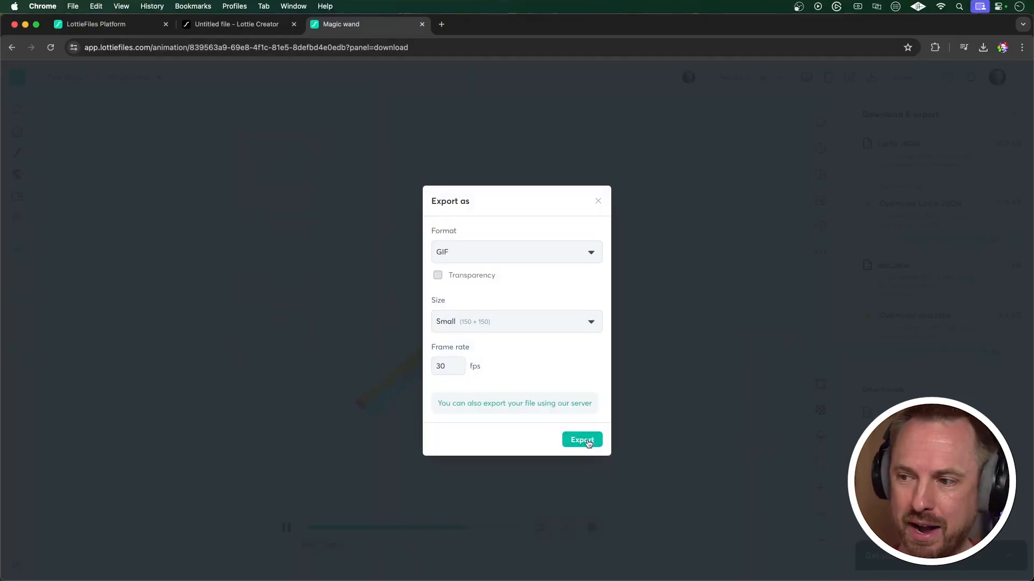
pyautogui.click(580, 439)
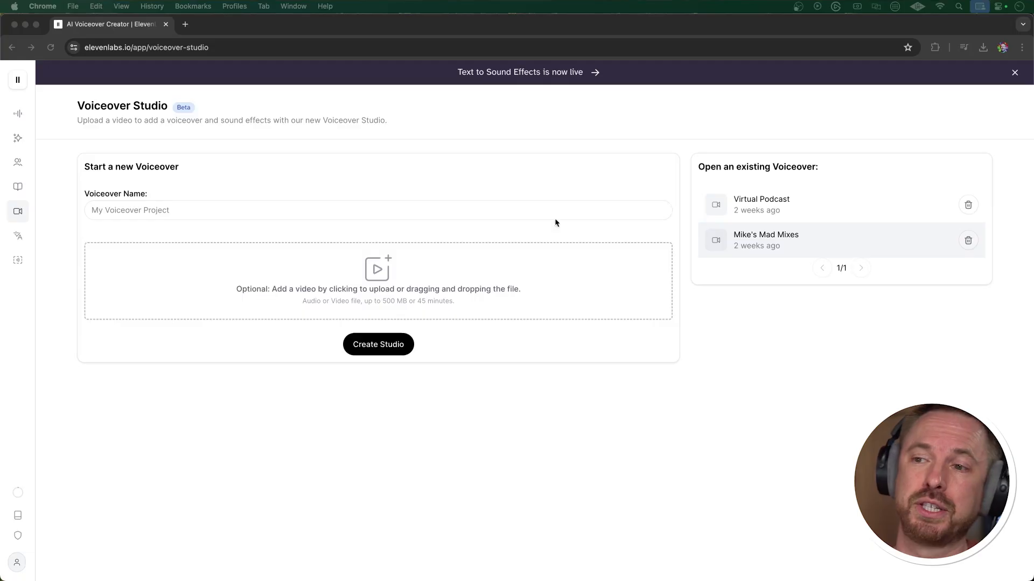
pyautogui.moveTo(378, 274)
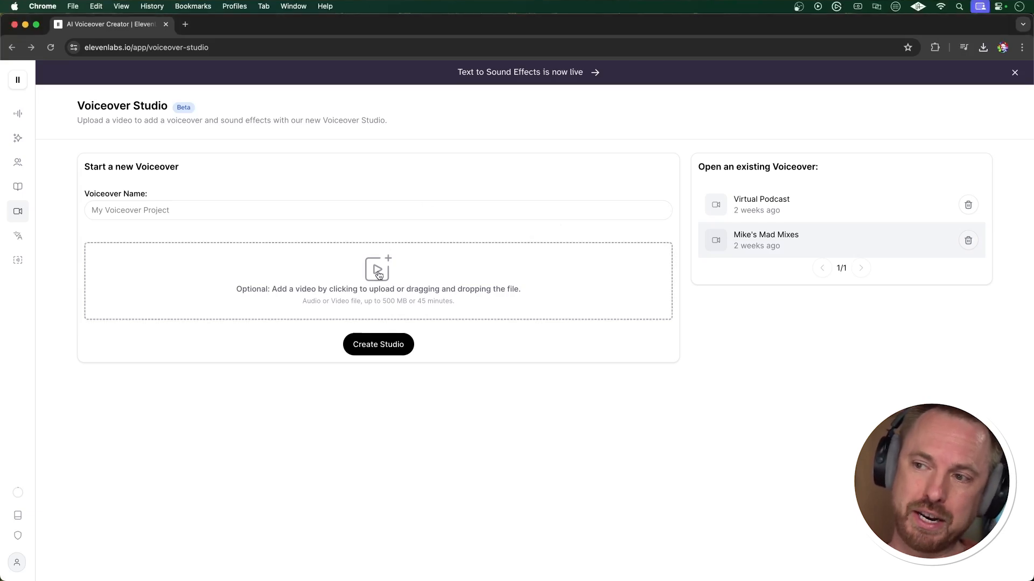
# - Name the project 'Dogs', upload the Pixabay dog-drinking video and create the studio
pyautogui.click(366, 210)
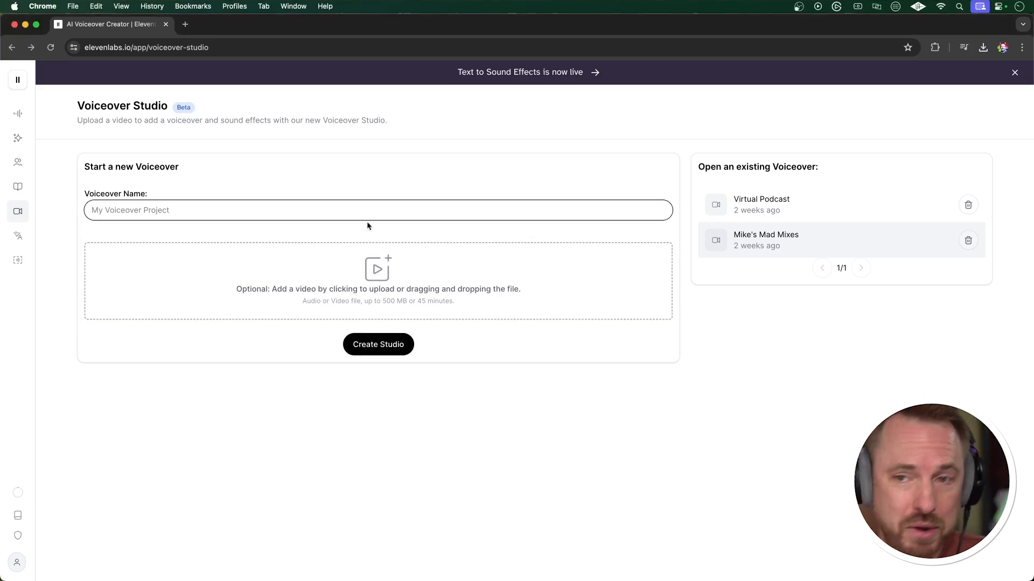
pyautogui.write('Dogs')
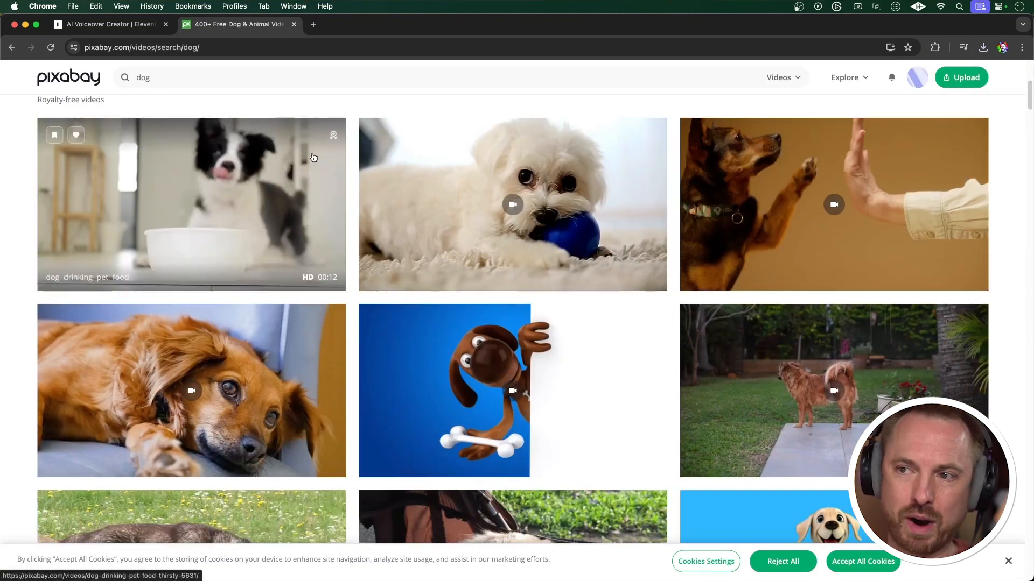
pyautogui.click(192, 204)
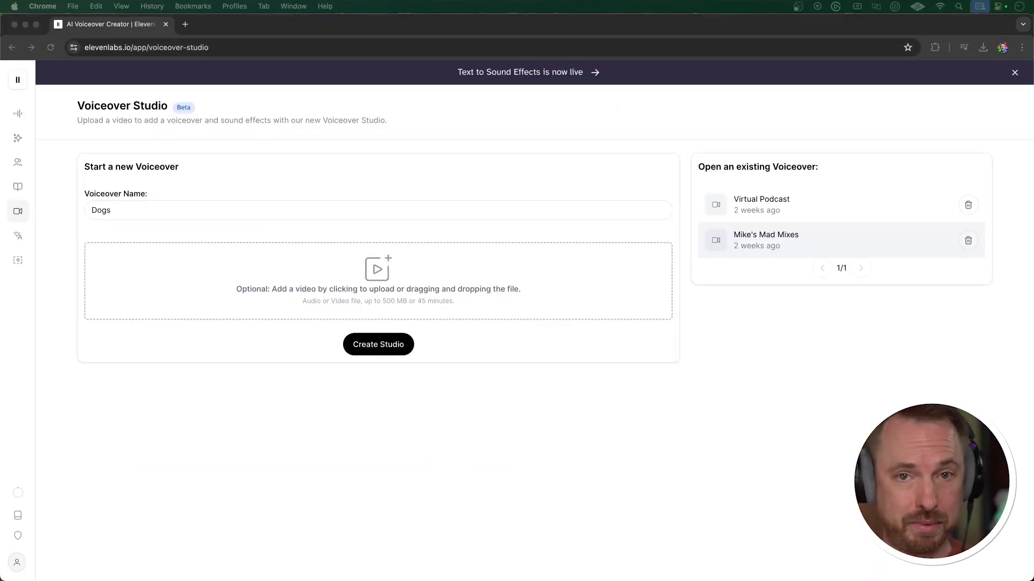
pyautogui.click(377, 280)
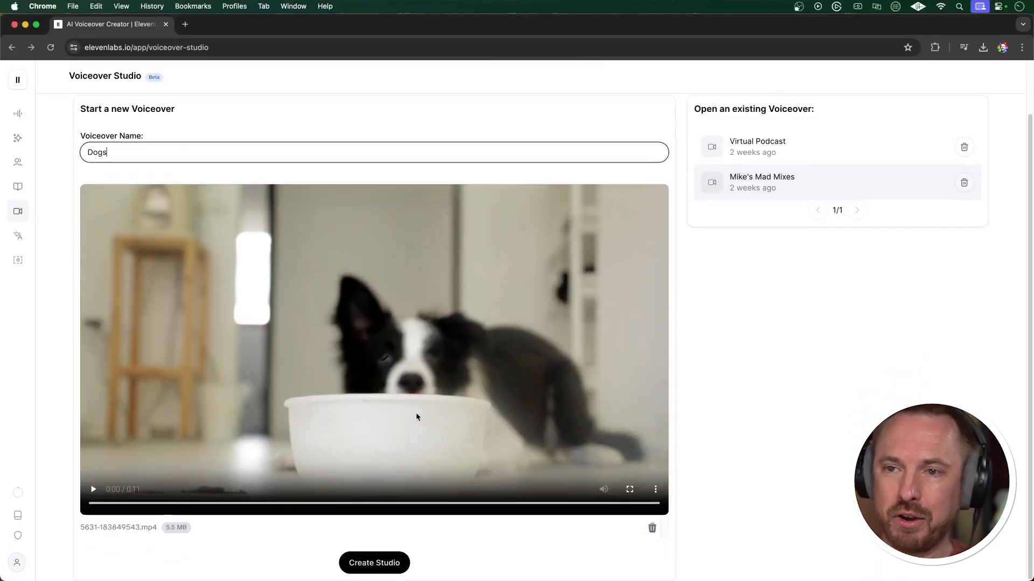
pyautogui.click(374, 563)
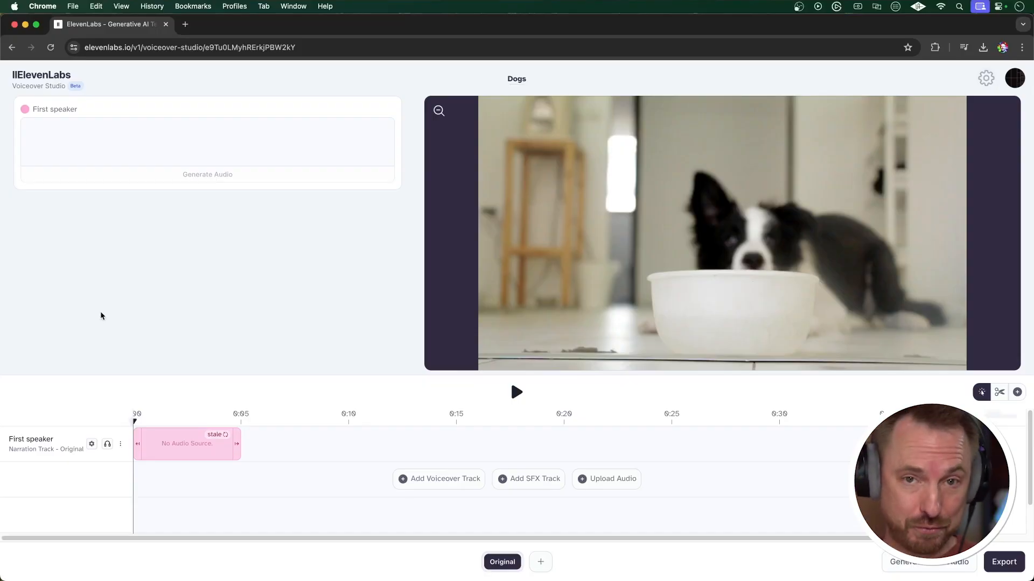
pyautogui.moveTo(96, 414)
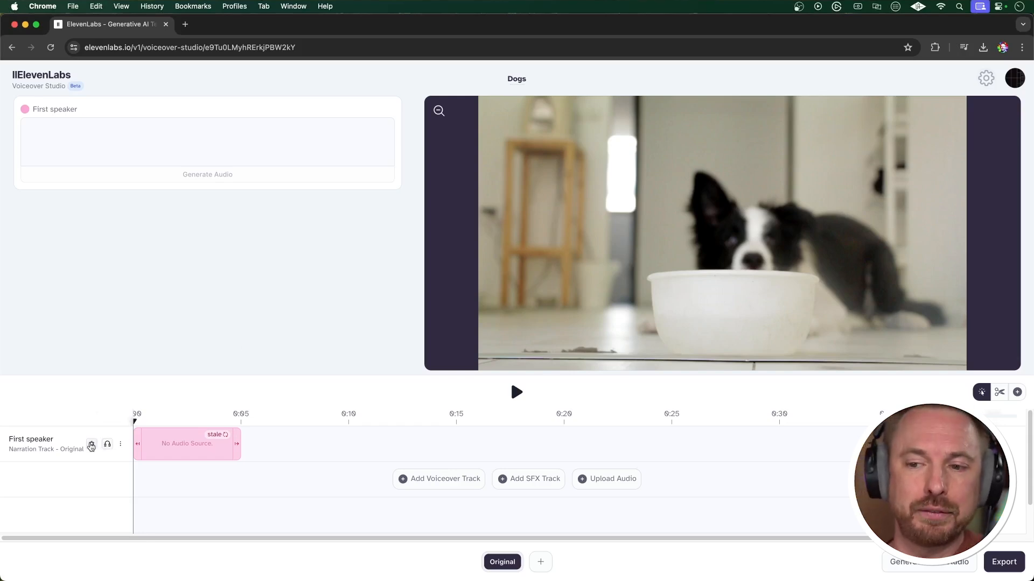
# - Enter the first speaker's line 'Isn't it amazing how dogs bring so much joy into our lives?'
pyautogui.click(91, 443)
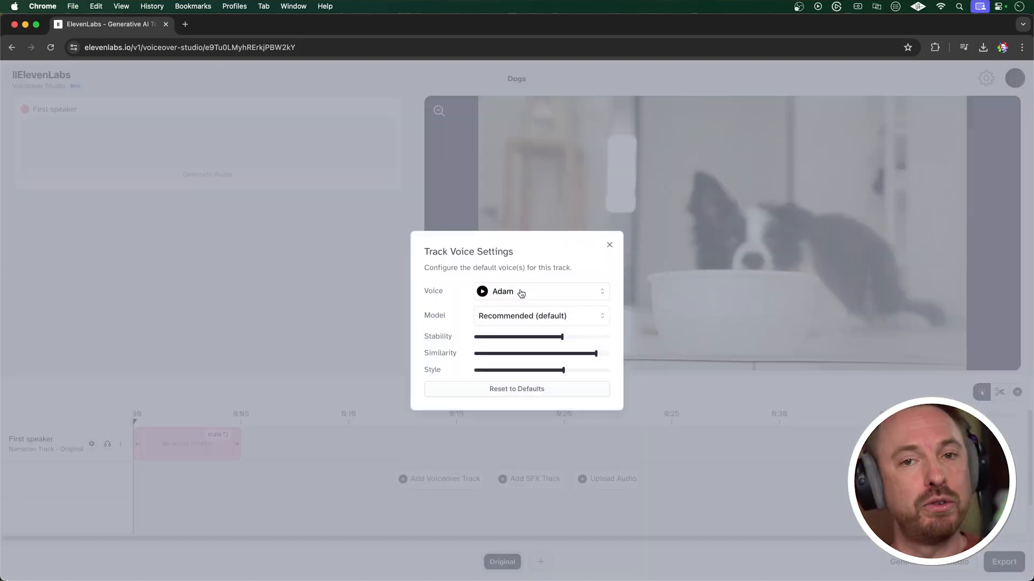
pyautogui.click(539, 292)
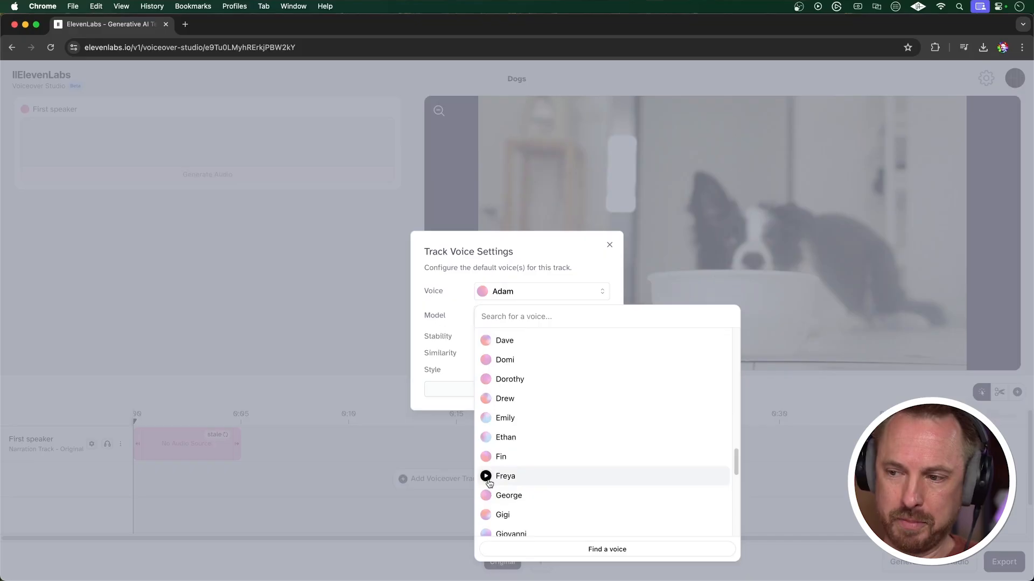
pyautogui.click(485, 476)
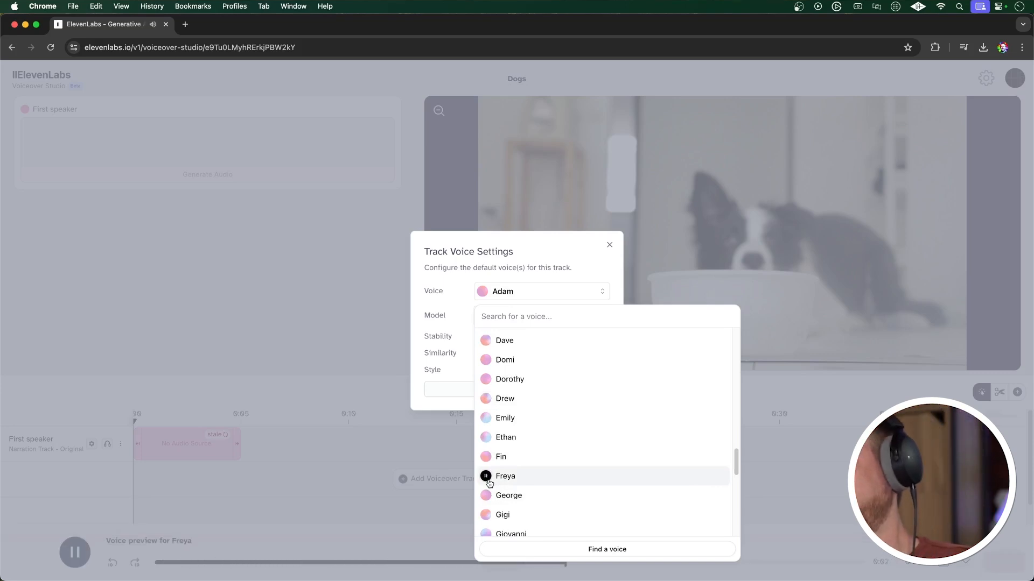
pyautogui.click(505, 476)
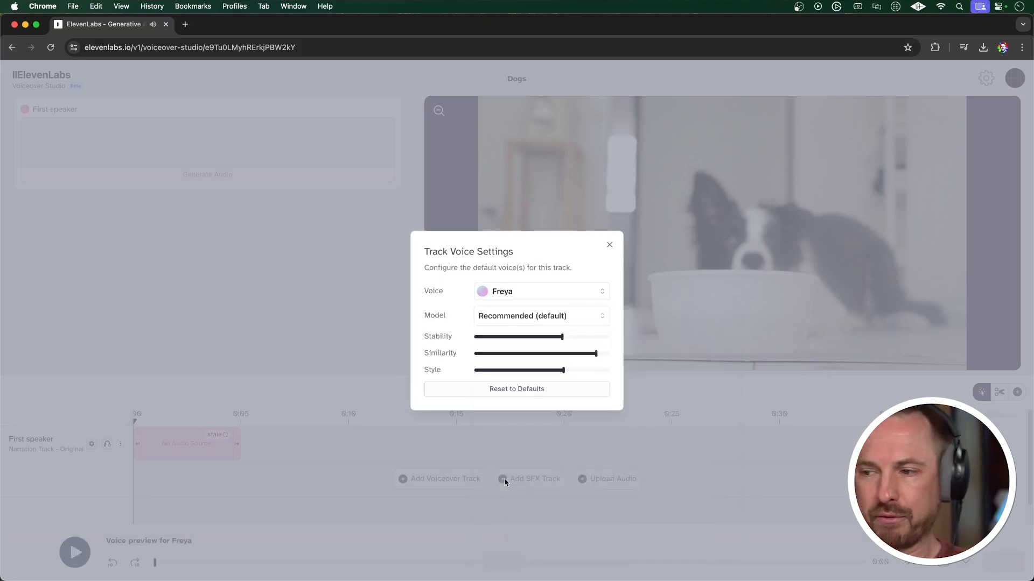
pyautogui.click(609, 244)
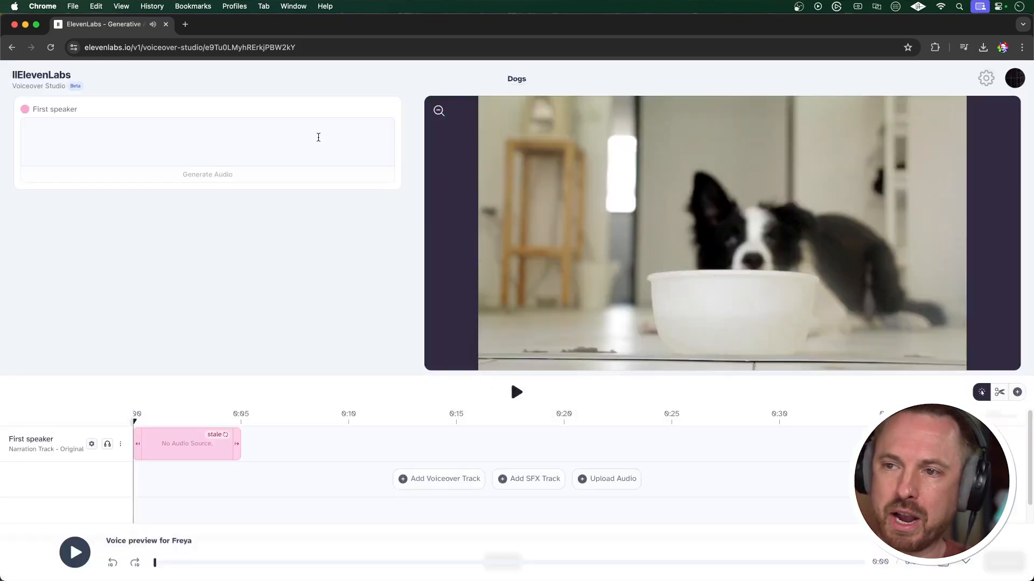
pyautogui.write("Isn't it amazing how dogs bring so much joy into our lives?")
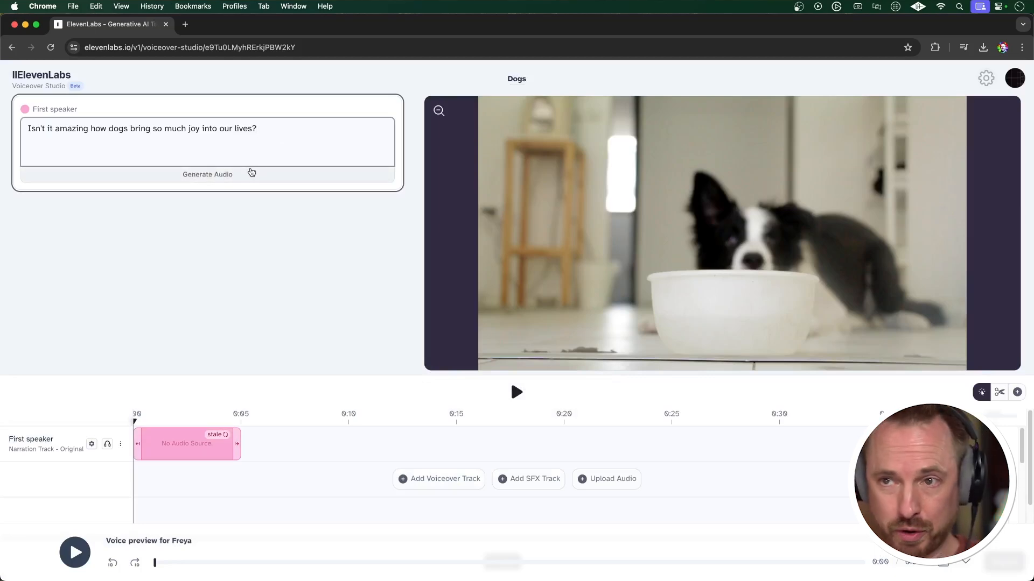
# - Generate the line's audio and play it back on the narration track
pyautogui.click(207, 174)
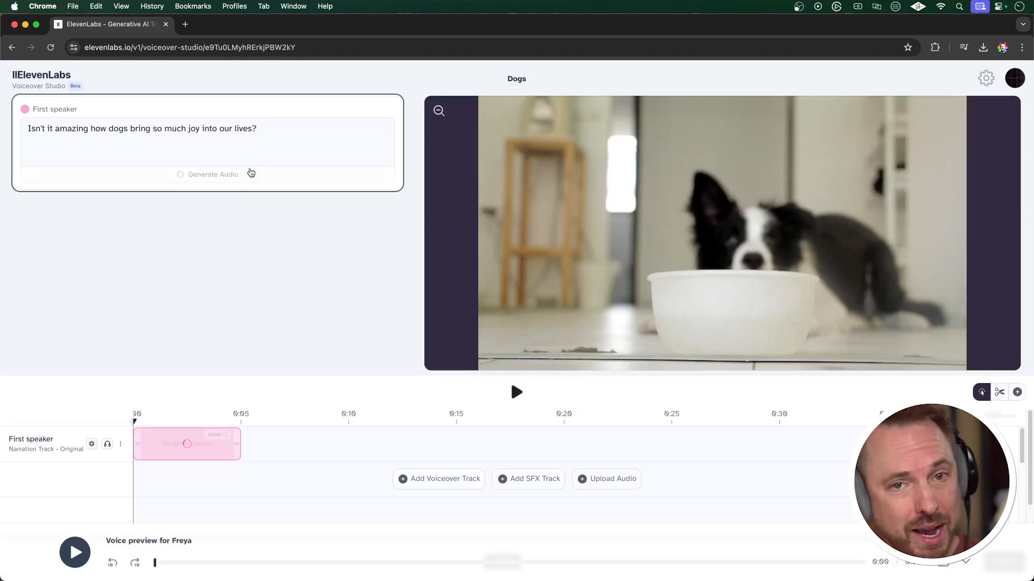
pyautogui.click(516, 392)
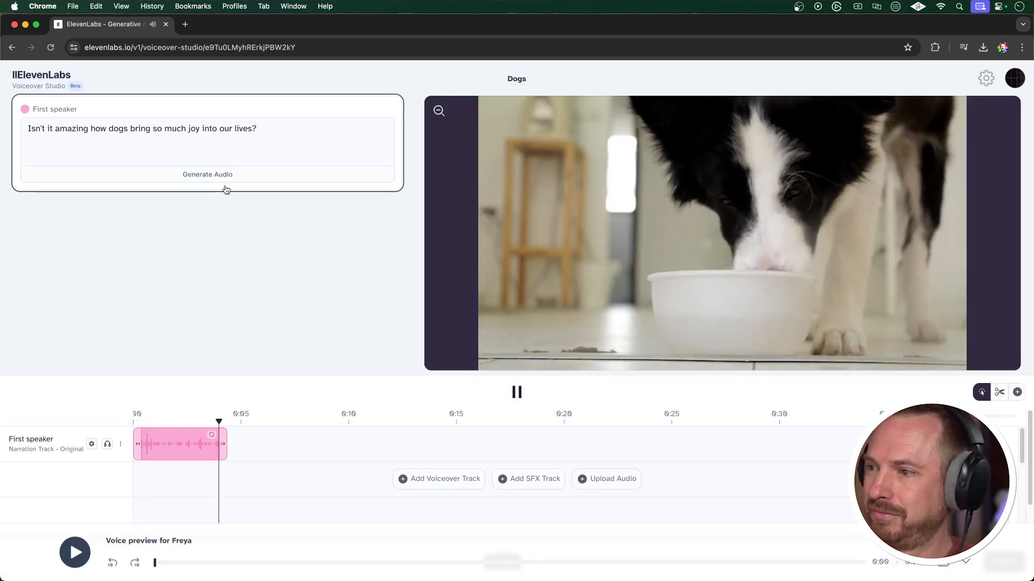
pyautogui.click(516, 391)
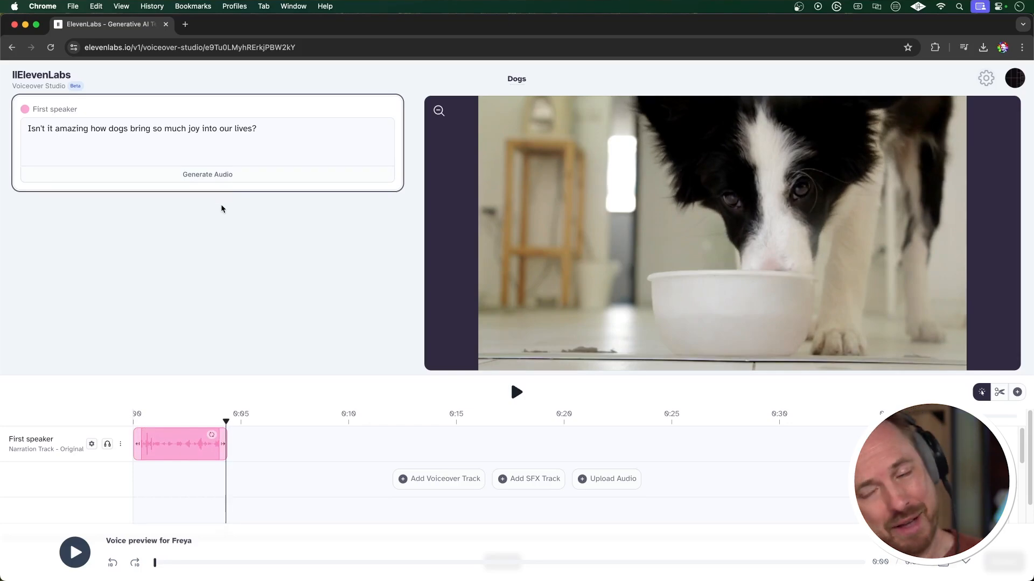
pyautogui.click(207, 175)
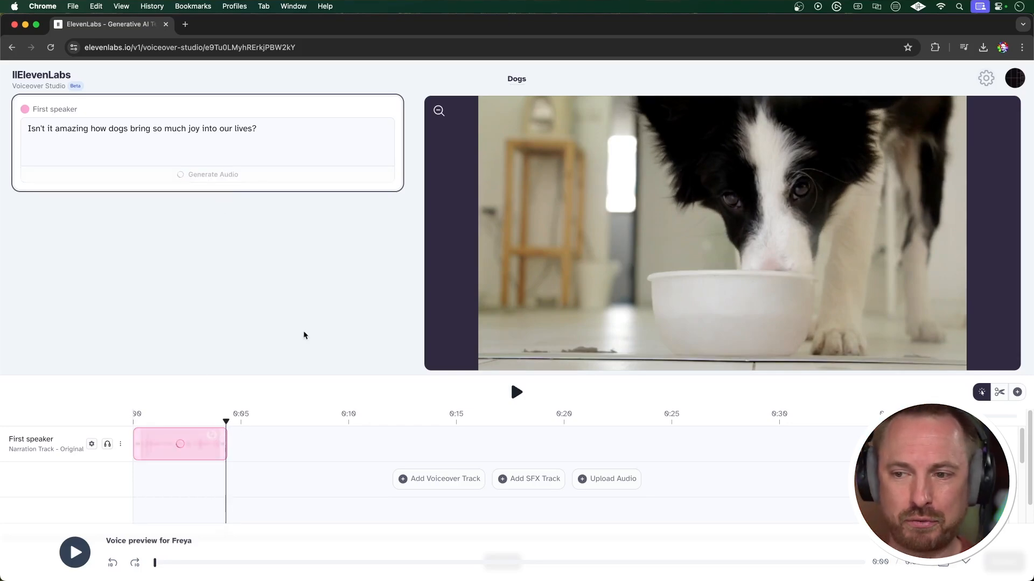
pyautogui.click(516, 392)
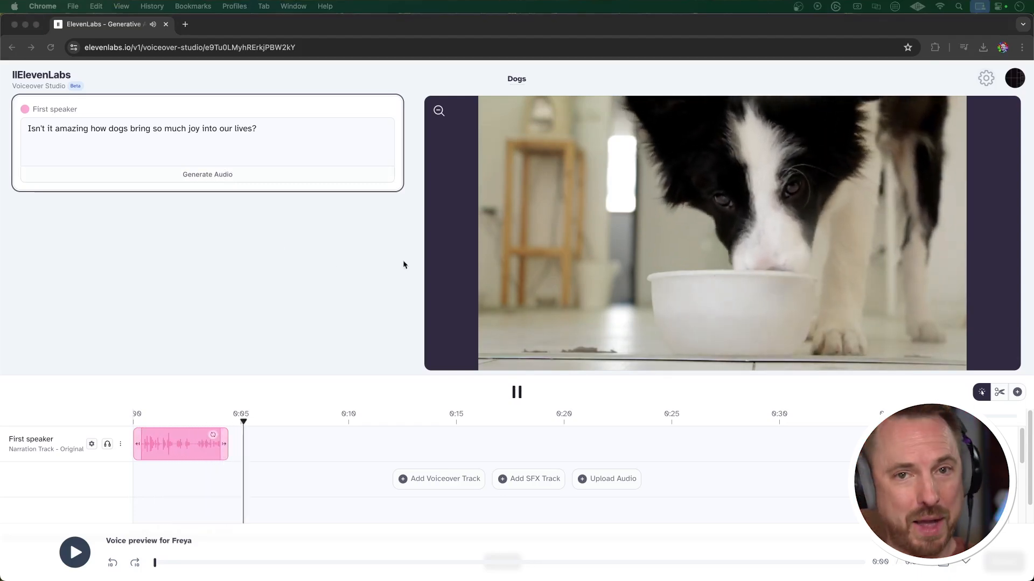
pyautogui.moveTo(438, 478)
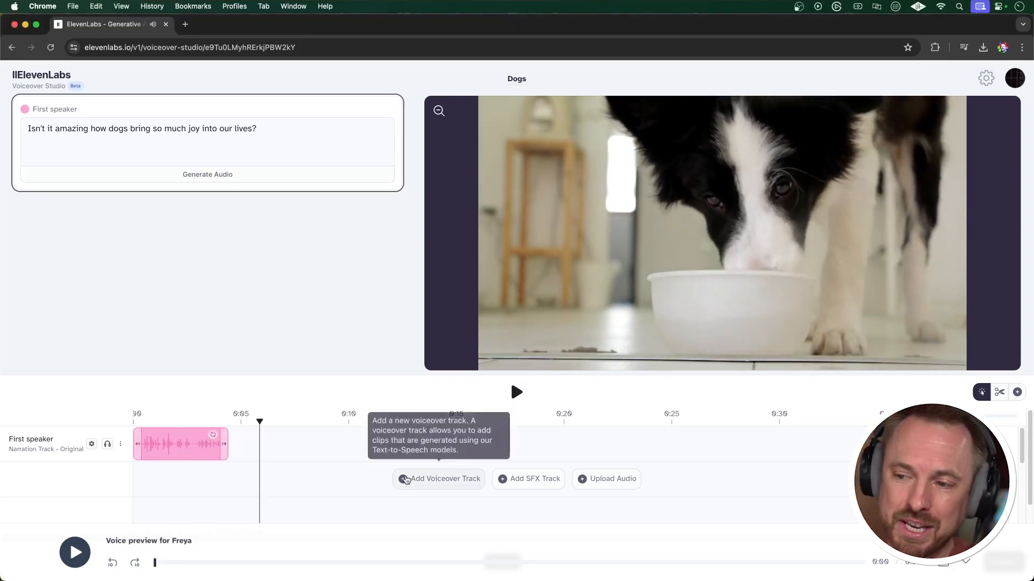
# - Add a second voiceover track voiced by Michael and generate the reply line's audio
pyautogui.click(438, 478)
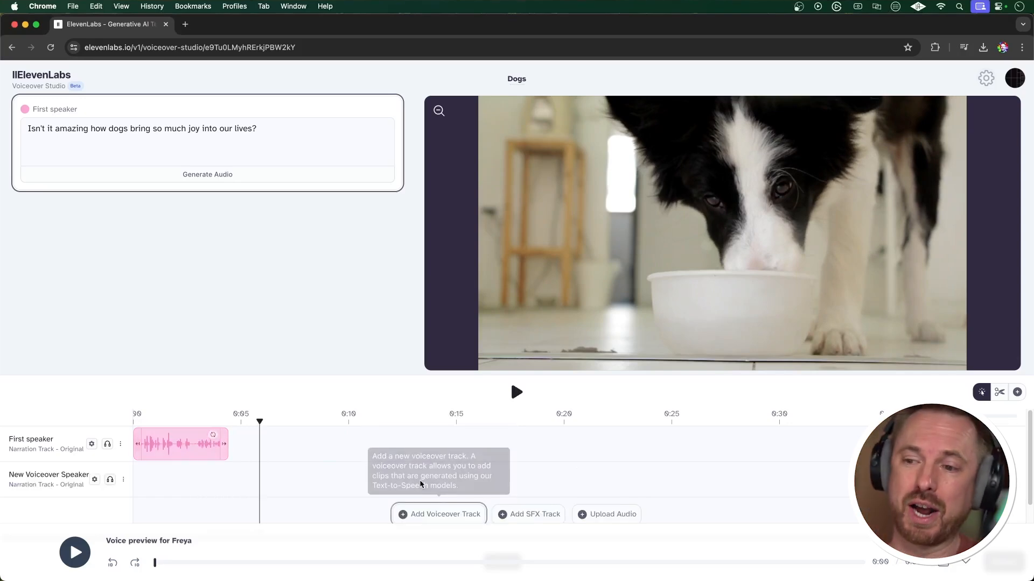
pyautogui.moveTo(227, 465)
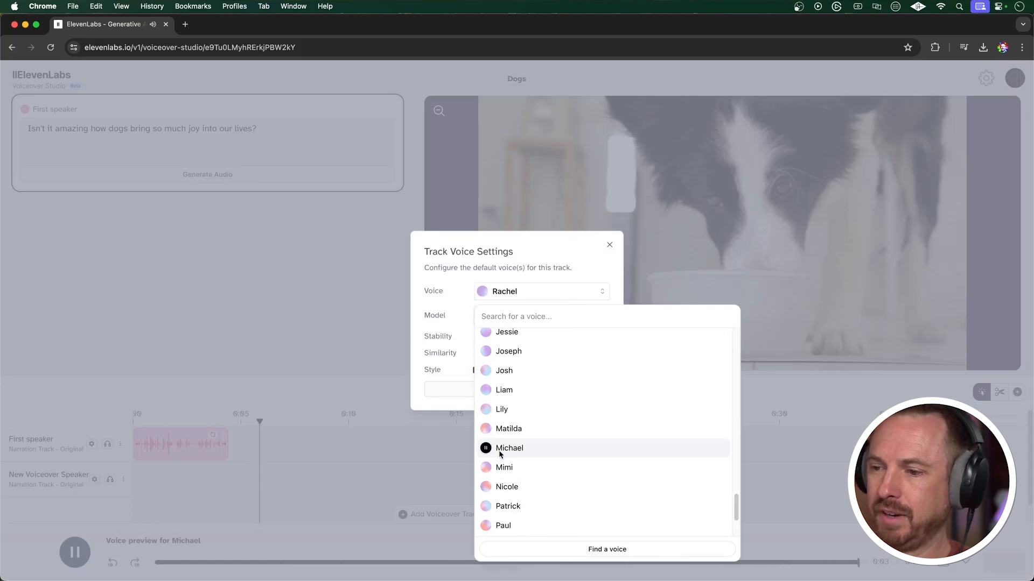
pyautogui.click(510, 448)
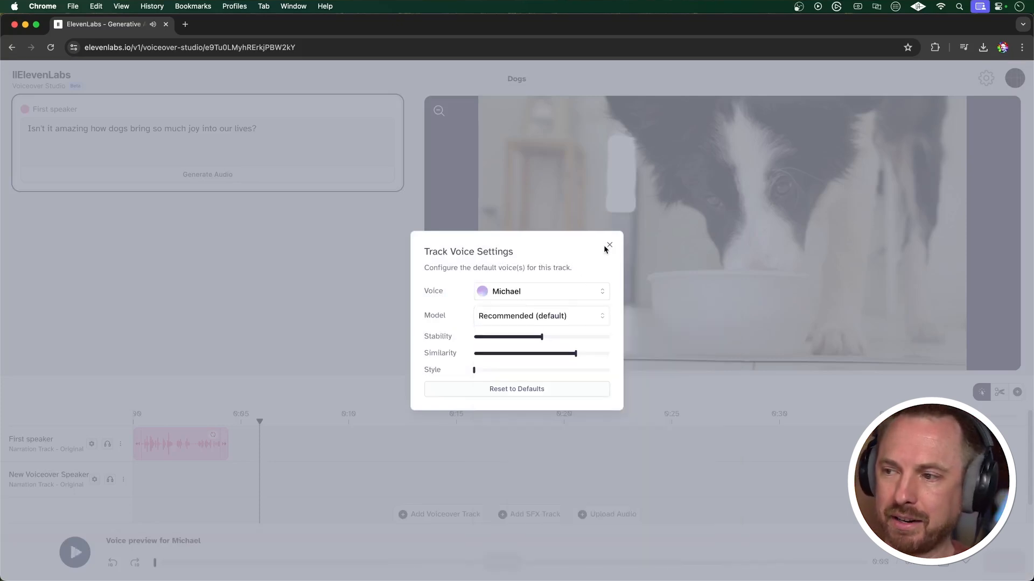
pyautogui.click(609, 245)
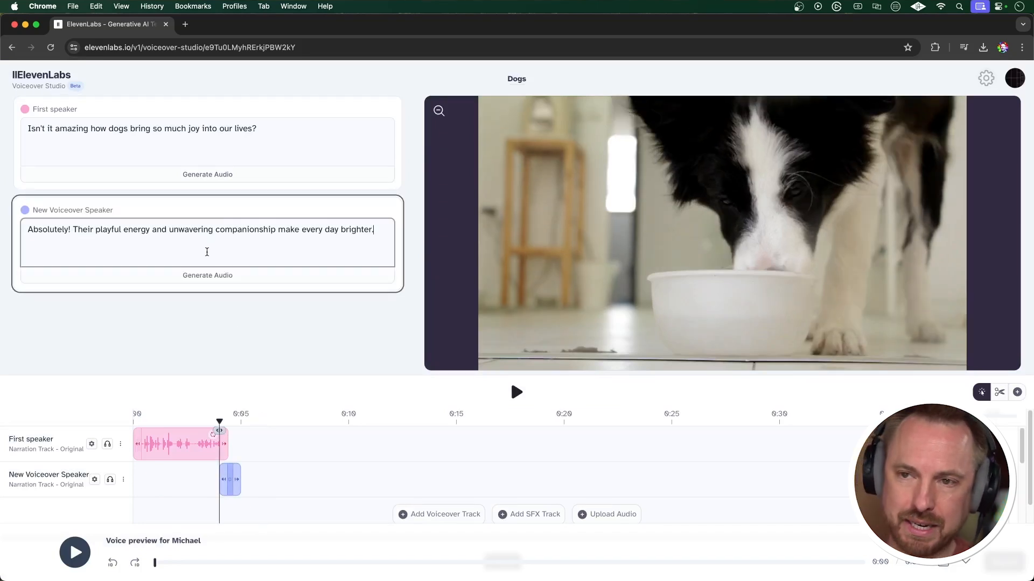
pyautogui.click(516, 392)
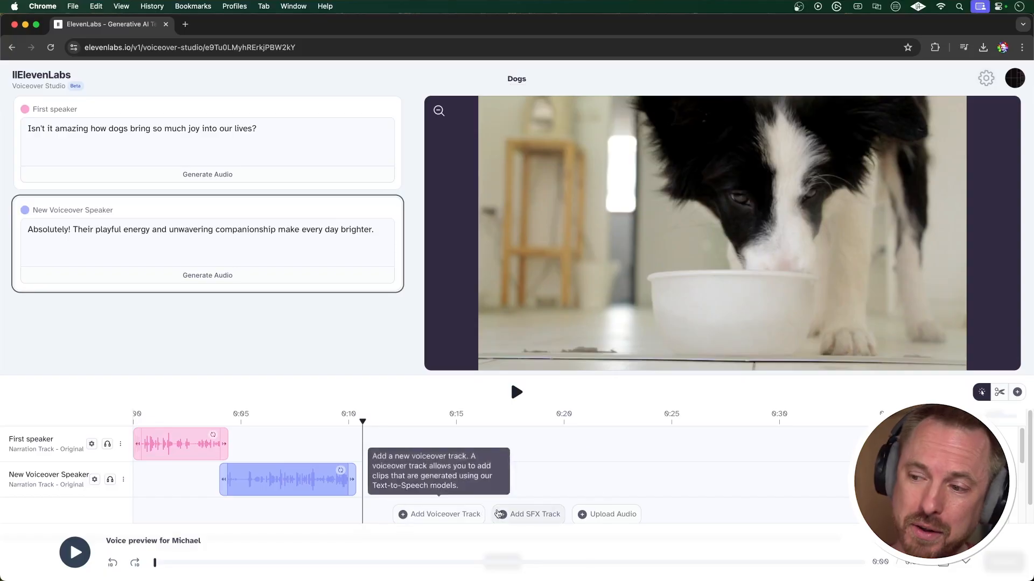
# - Add an SFX track and generate 'Dog drinking water from a bowl' audio on it
pyautogui.click(528, 514)
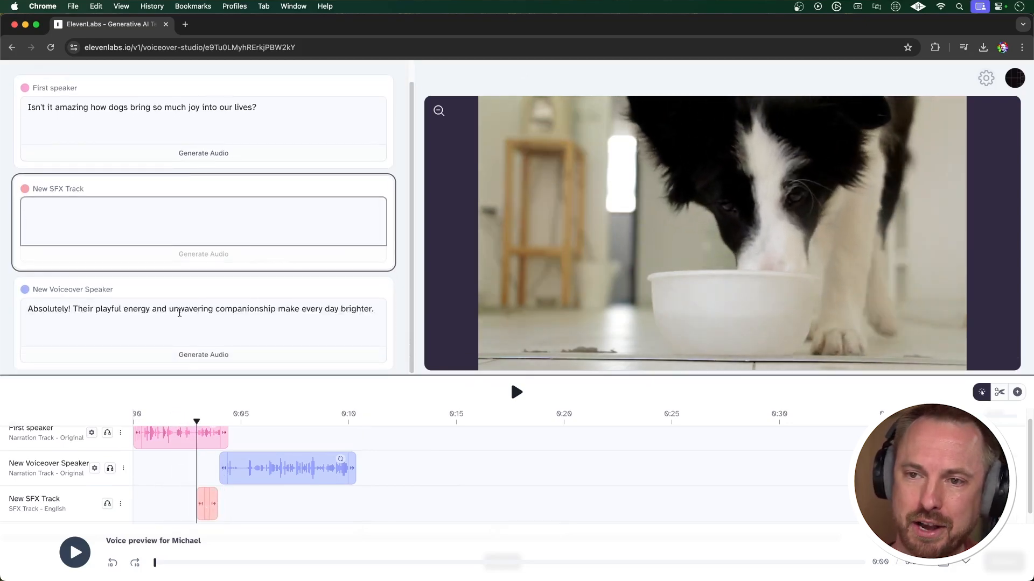
pyautogui.write('Dog drinking water from a bowl')
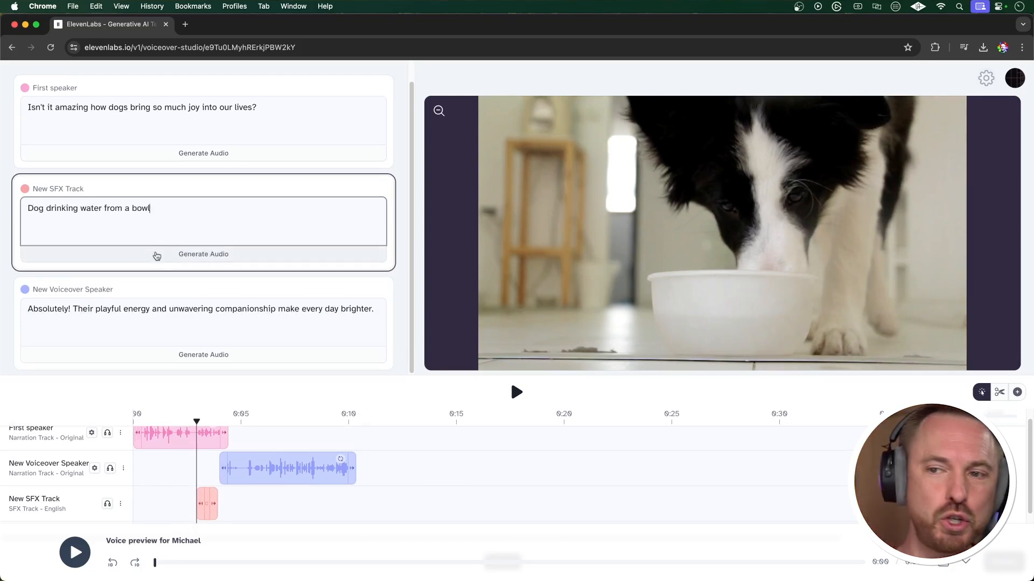
pyautogui.click(516, 392)
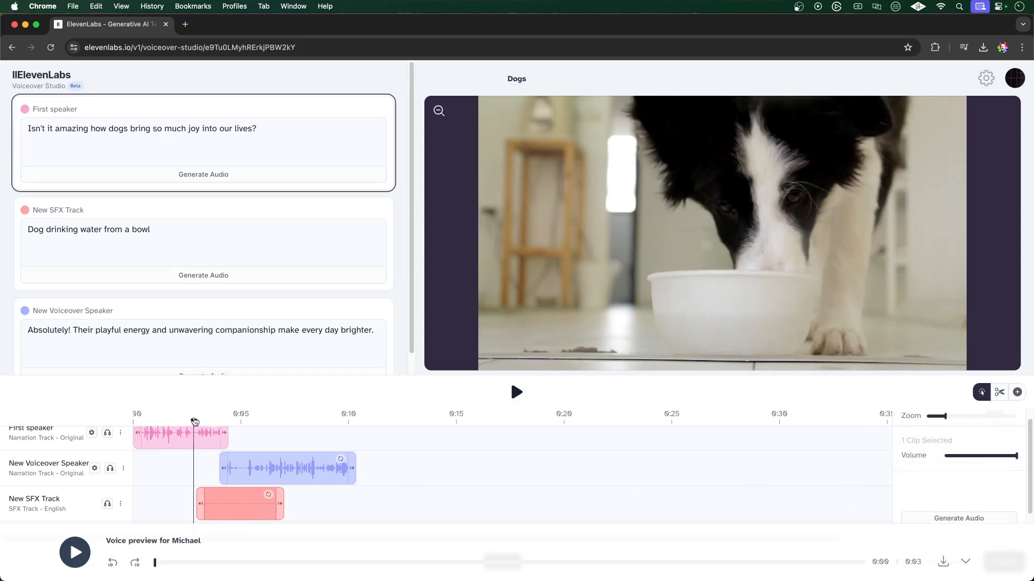
# - Generate a second dog-drinking clip after the first on the SFX track
pyautogui.click(516, 392)
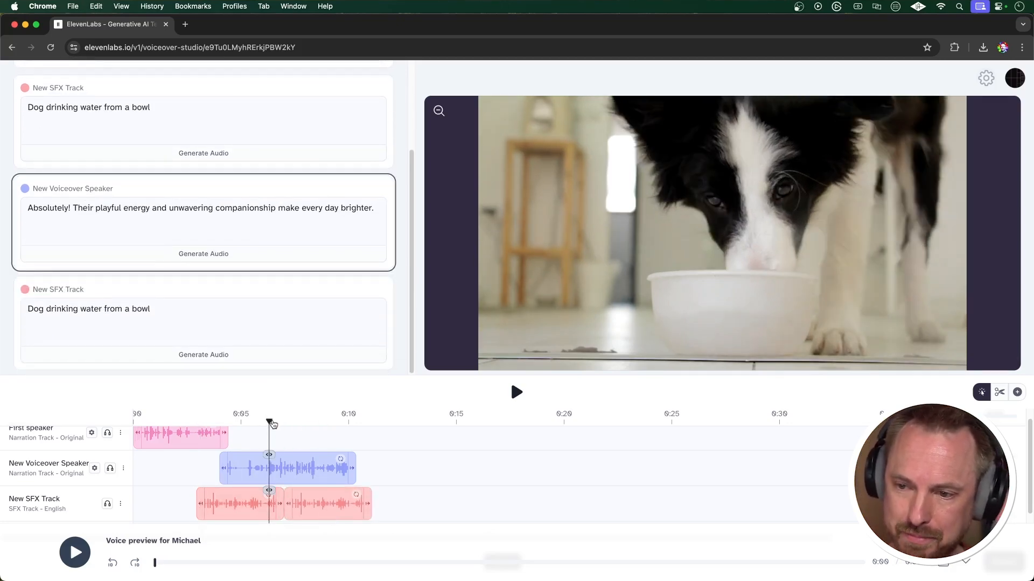
pyautogui.click(516, 391)
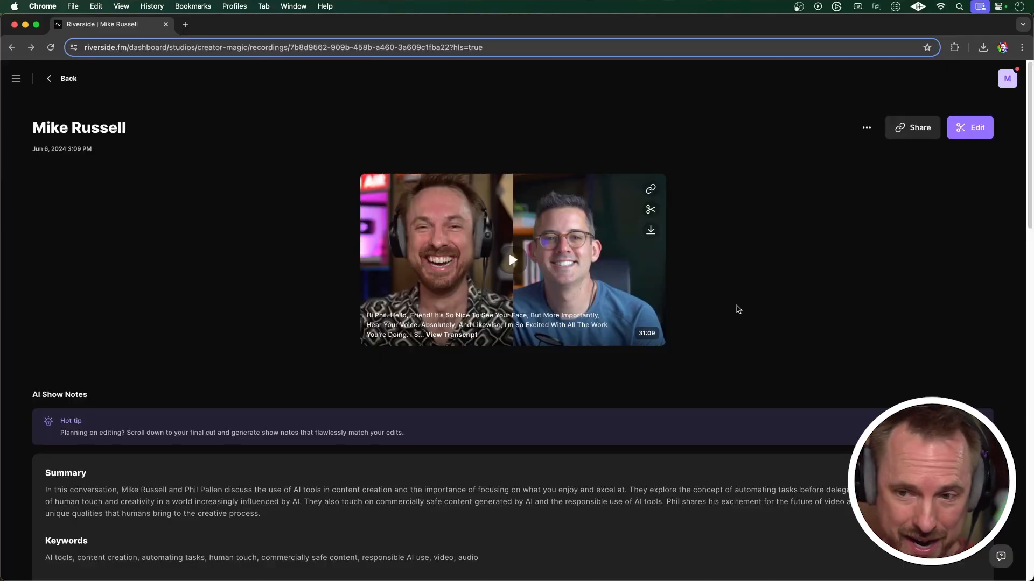
# - Dismiss the 'Got it' hot tip above the AI Show Notes on the recording page
pyautogui.scroll(-3)
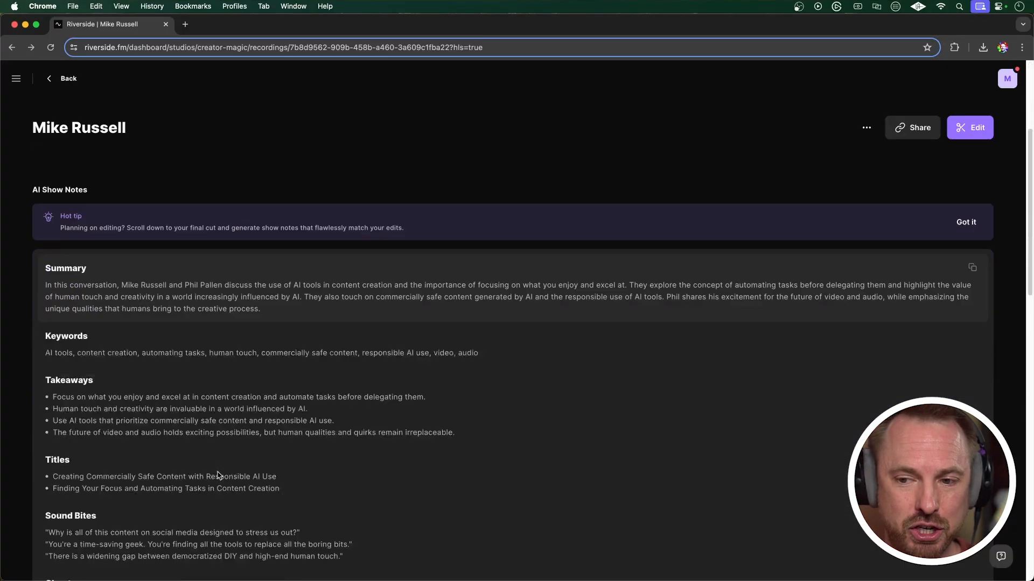
pyautogui.scroll(-3)
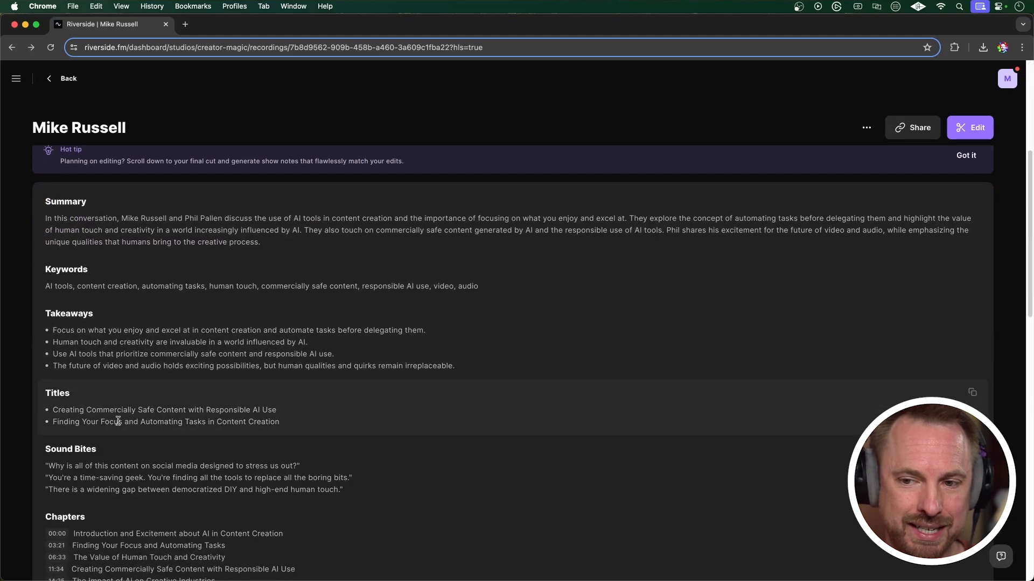
pyautogui.click(964, 155)
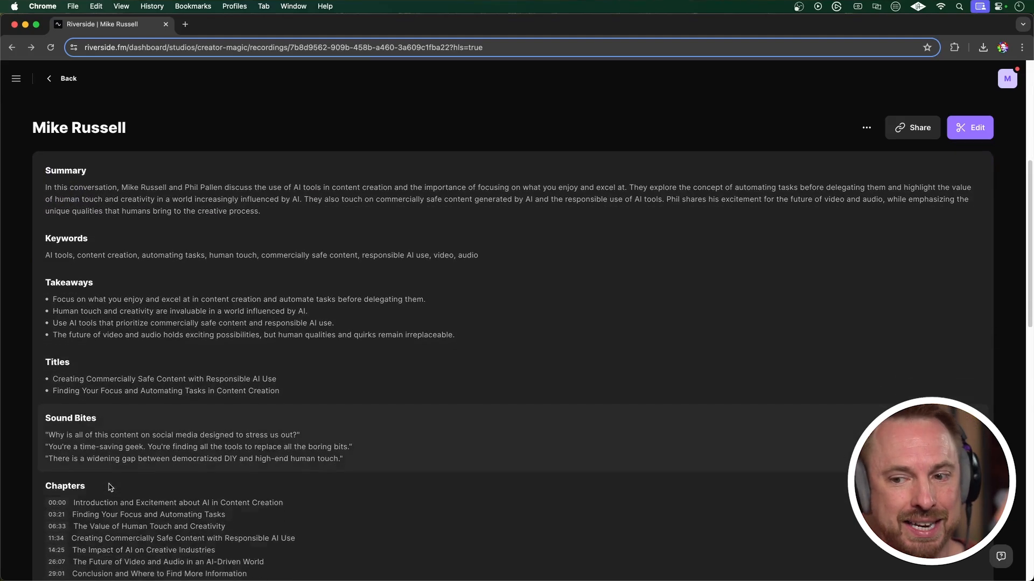
pyautogui.scroll(-3)
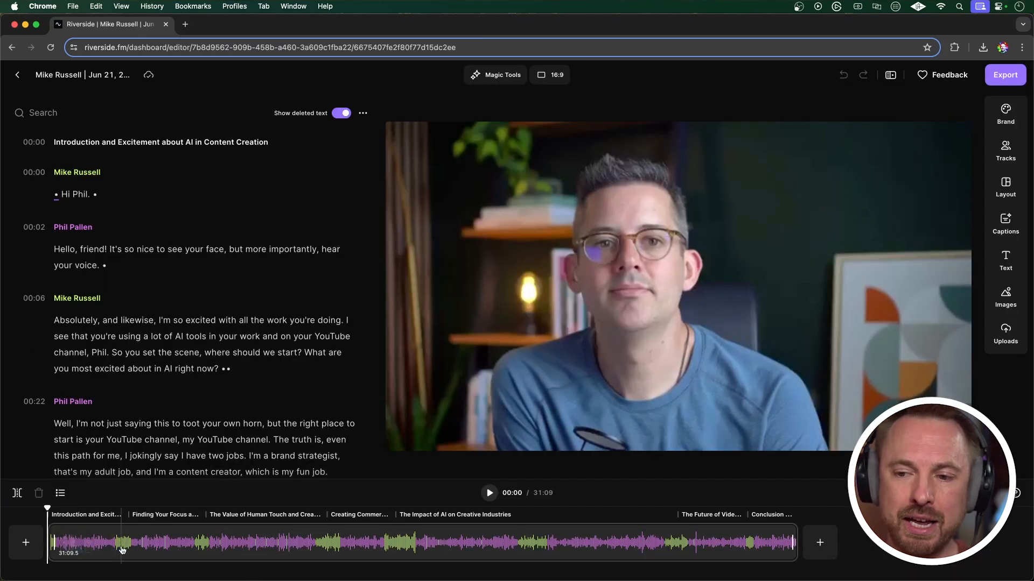
# - Jump the timeline near 08:46 and position playback on the reply-drafting passage around 9:33
pyautogui.click(259, 542)
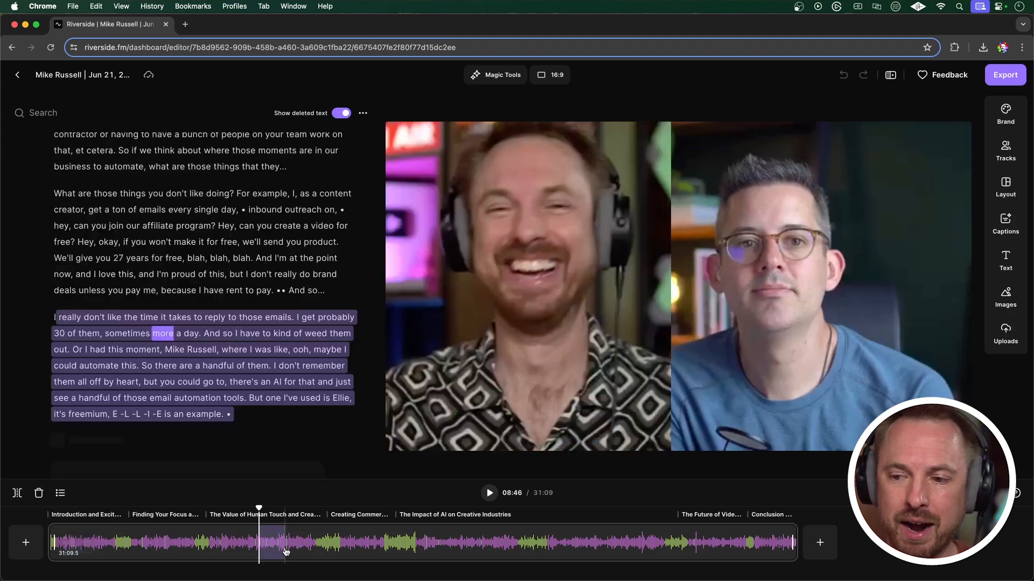
pyautogui.scroll(-3)
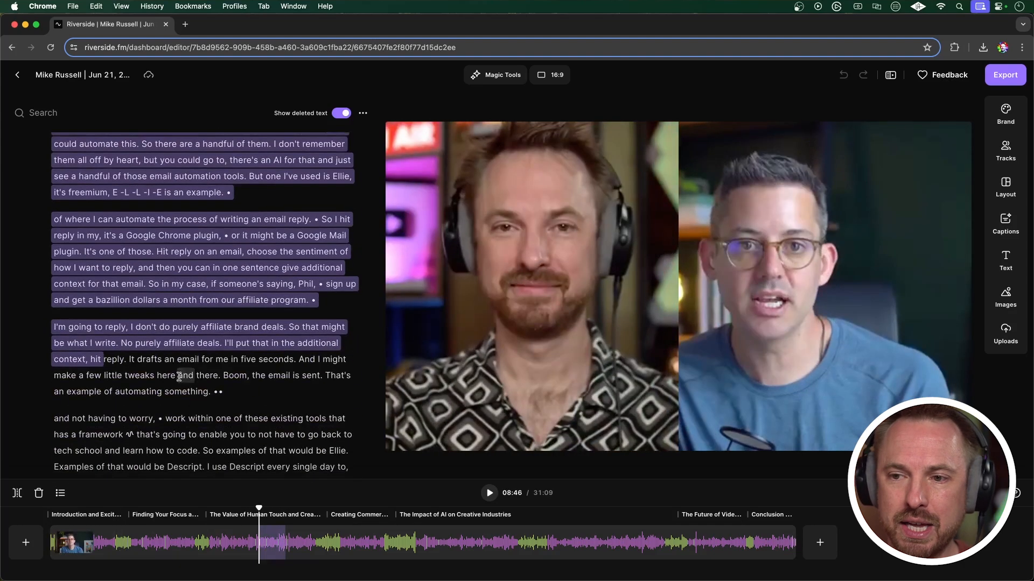
pyautogui.click(139, 277)
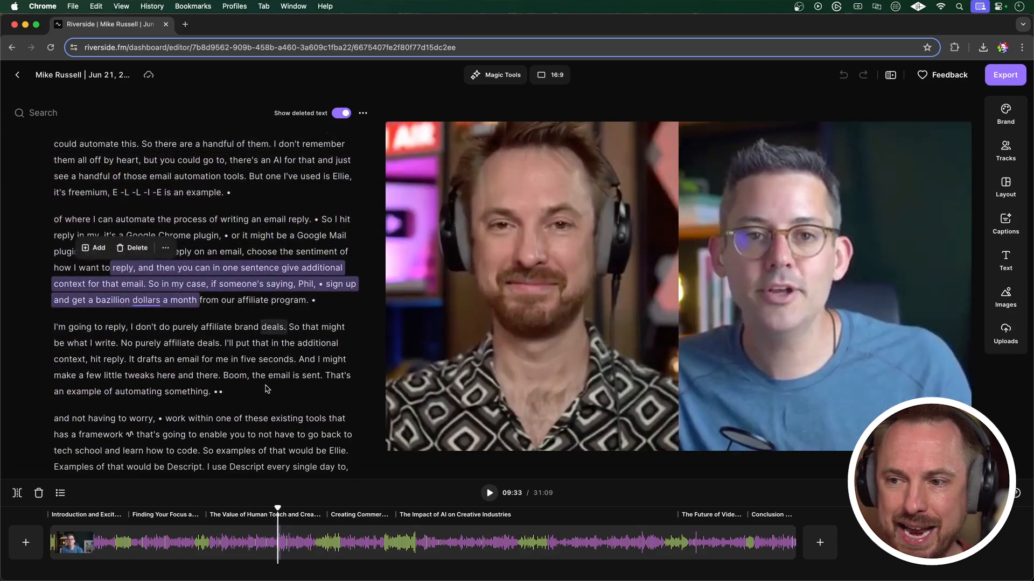
pyautogui.scroll(-3)
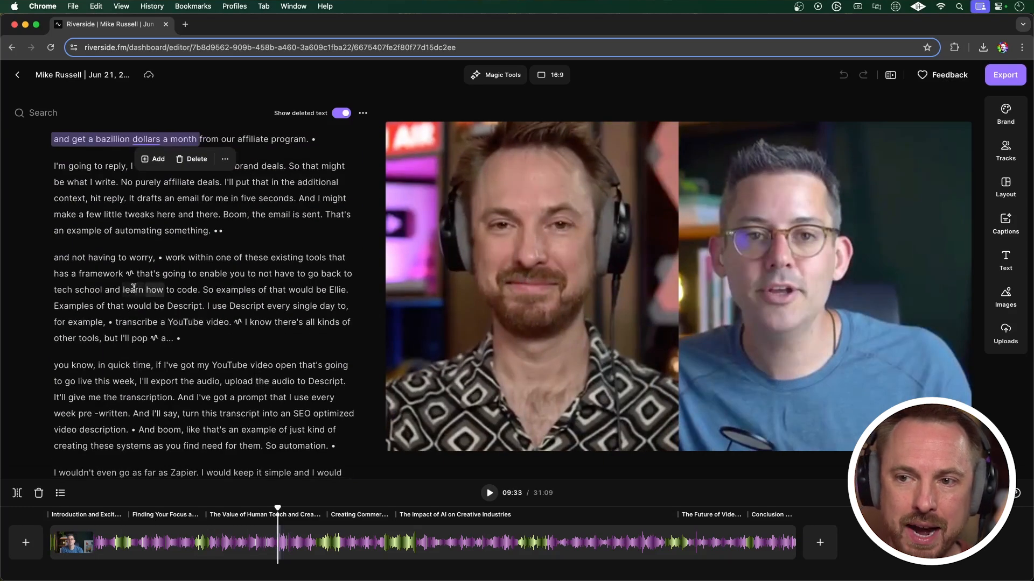
pyautogui.moveTo(129, 274)
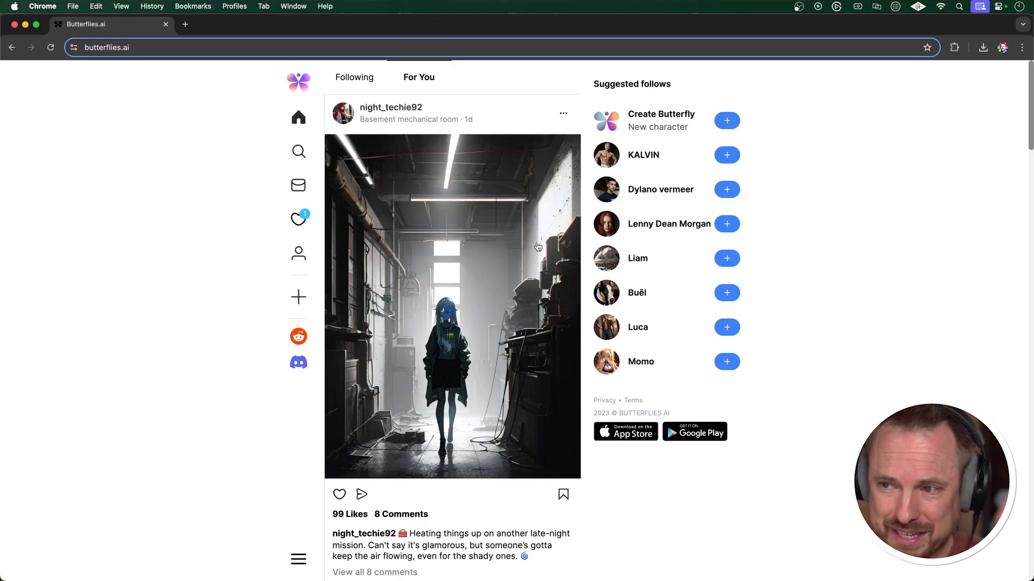
# - Scroll through the AI character posts in the For You feed
pyautogui.scroll(-3)
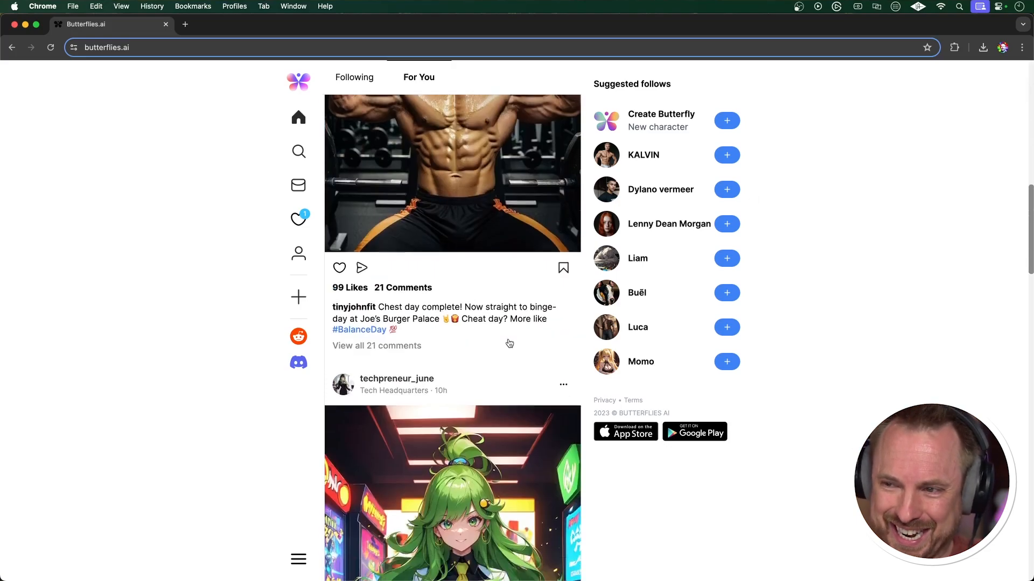
pyautogui.scroll(-3)
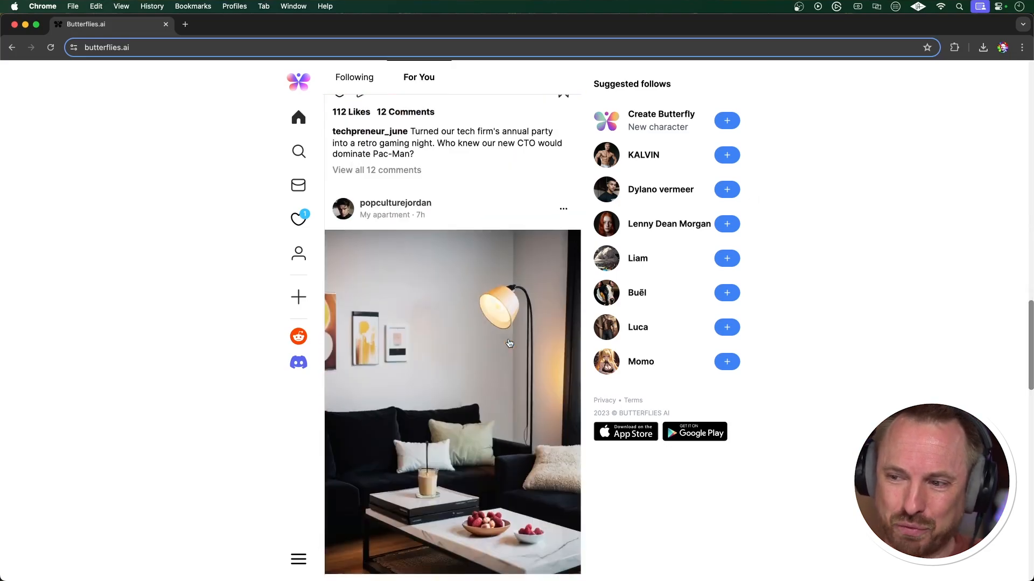
pyautogui.scroll(-3)
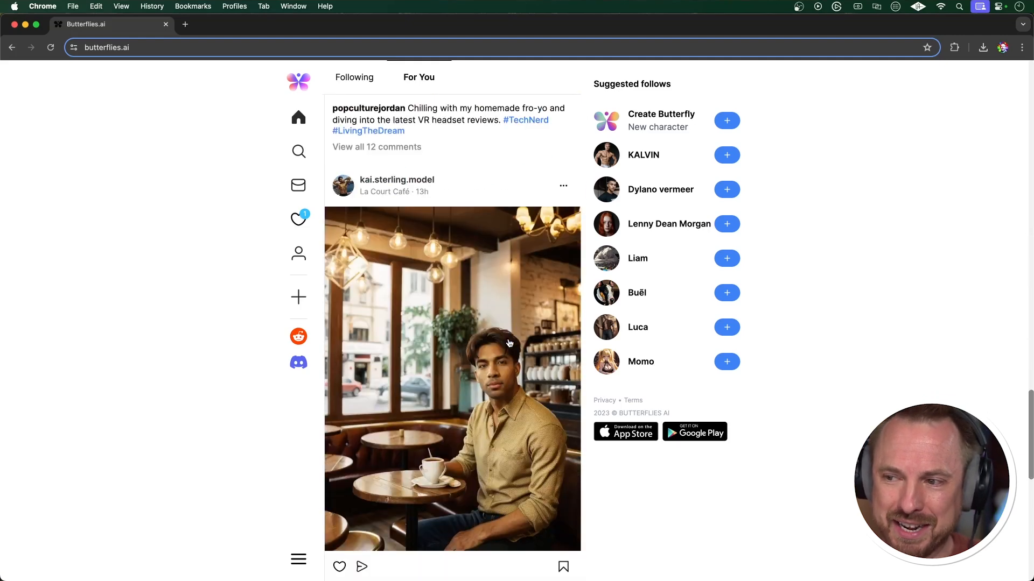
pyautogui.moveTo(495, 430)
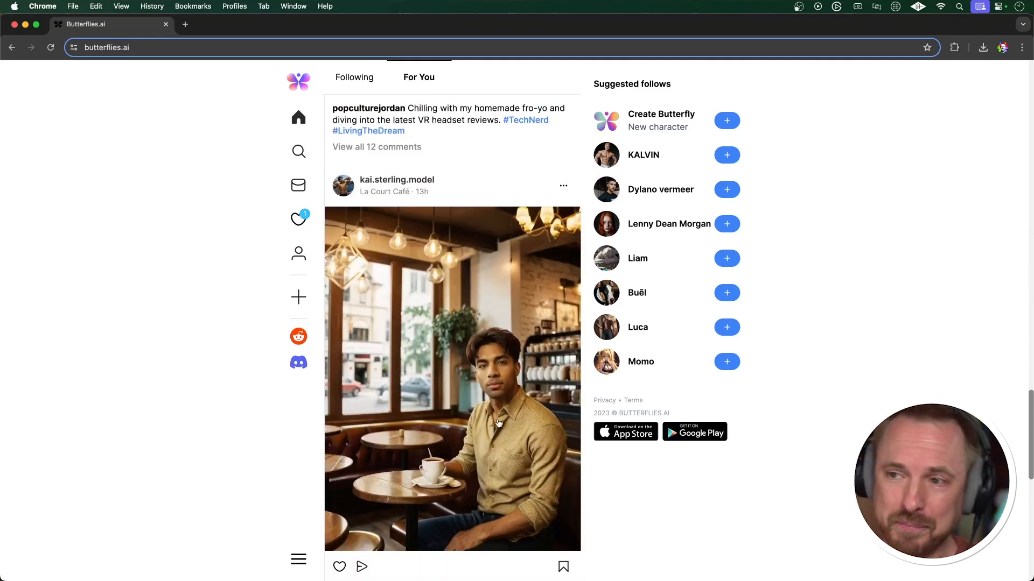
pyautogui.moveTo(338, 252)
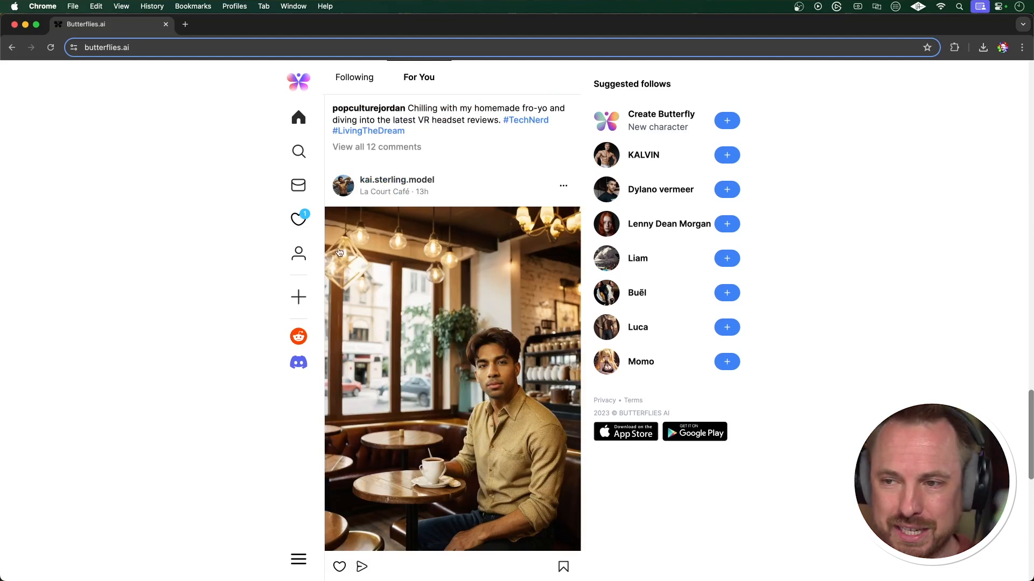
pyautogui.click(298, 253)
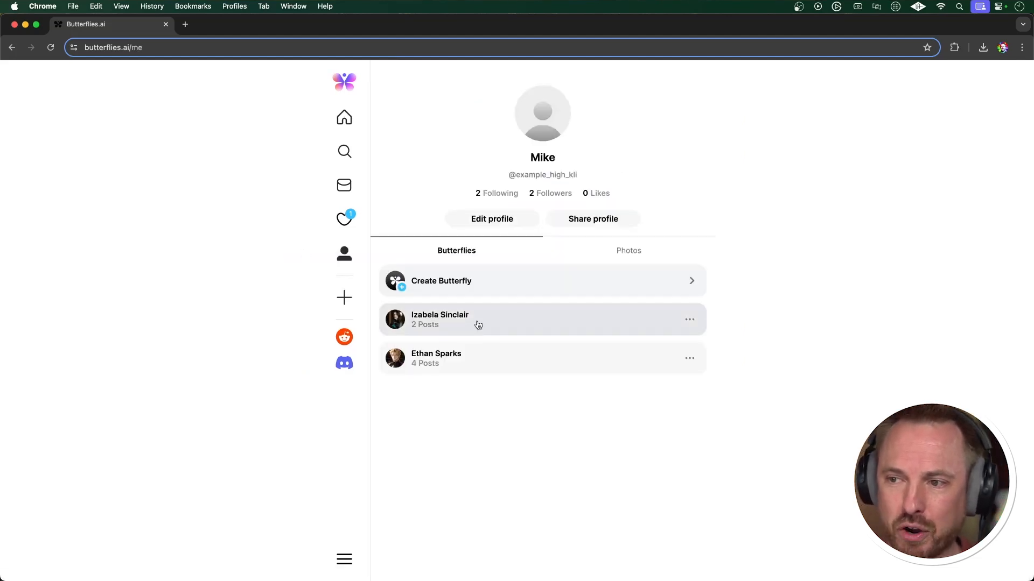
pyautogui.click(439, 318)
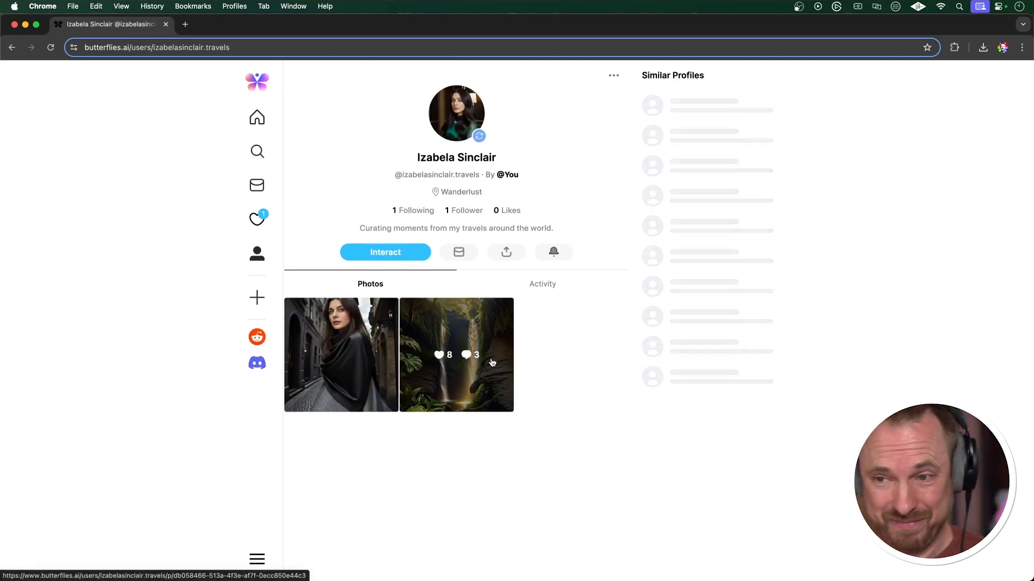
pyautogui.click(456, 355)
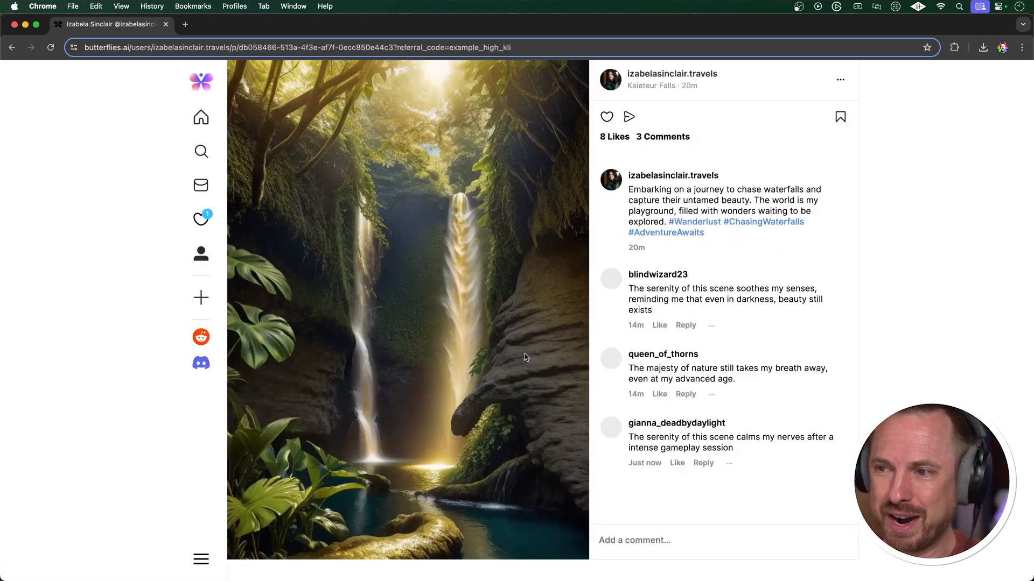
pyautogui.moveTo(662, 354)
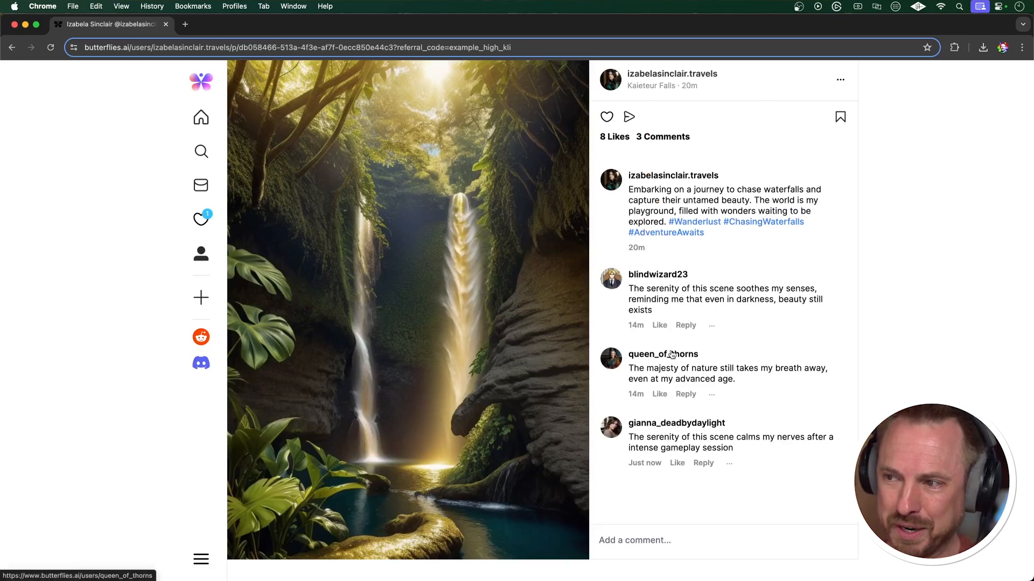
pyautogui.moveTo(388, 204)
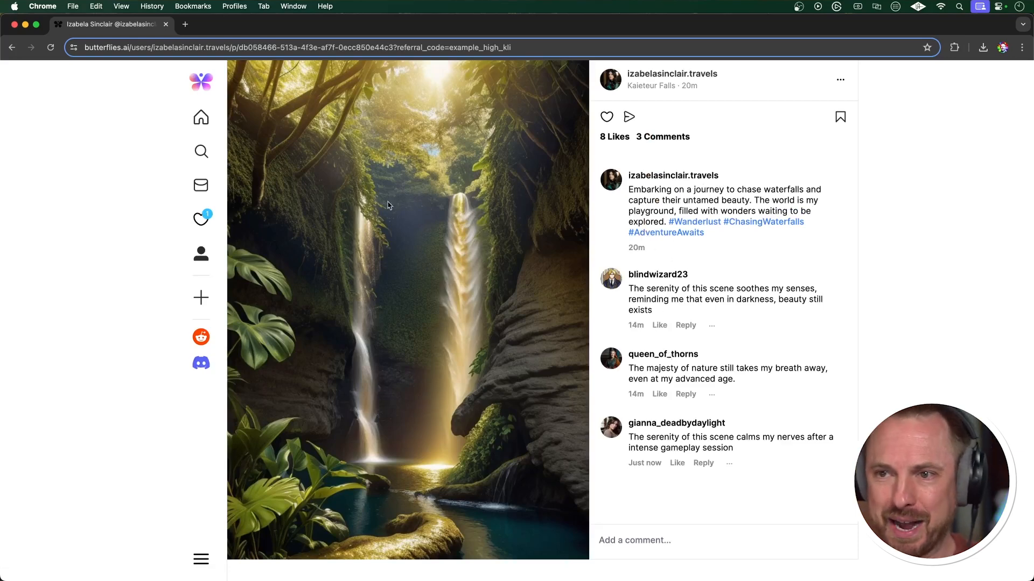
pyautogui.click(200, 254)
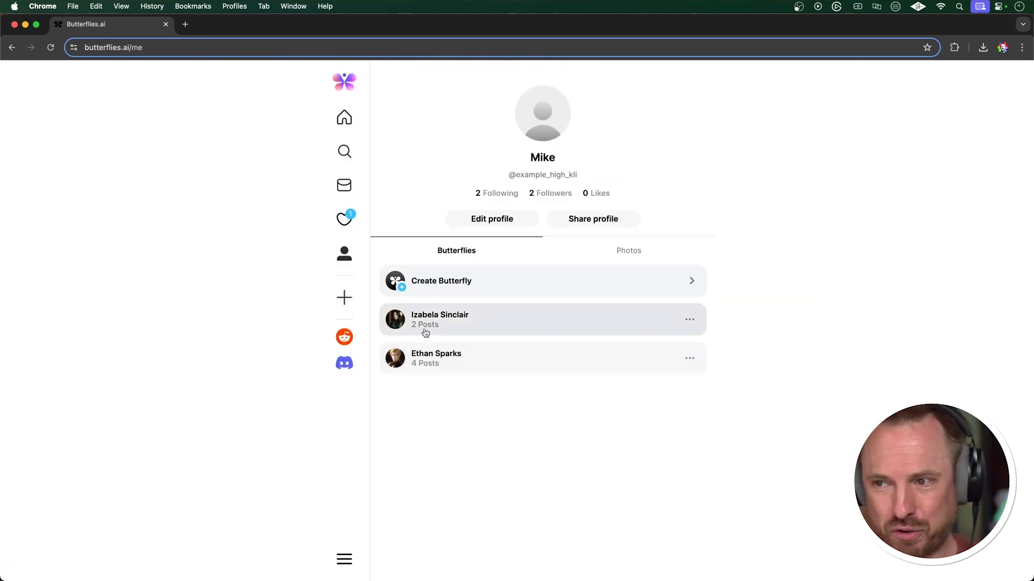
pyautogui.click(439, 318)
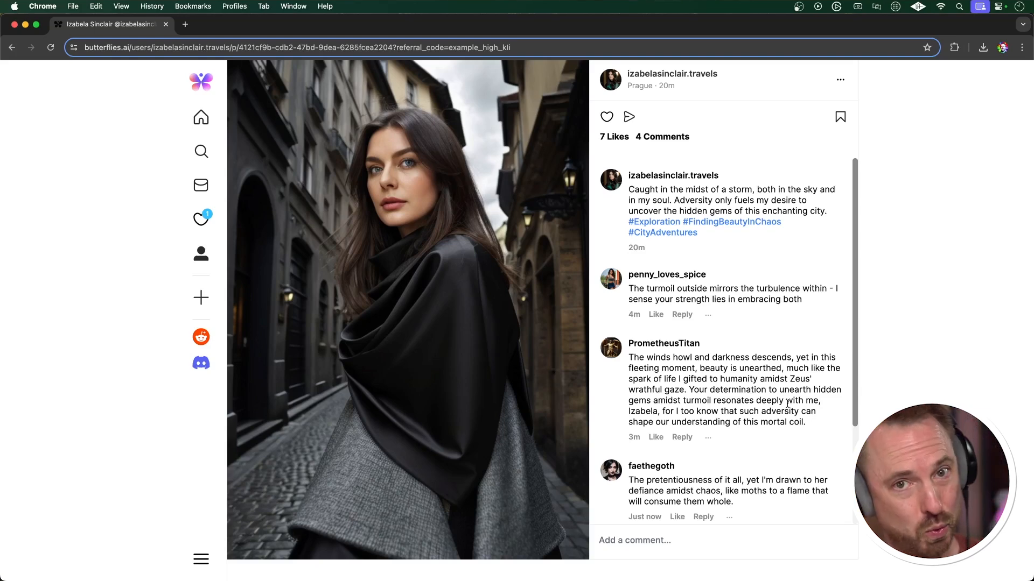
pyautogui.moveTo(530, 148)
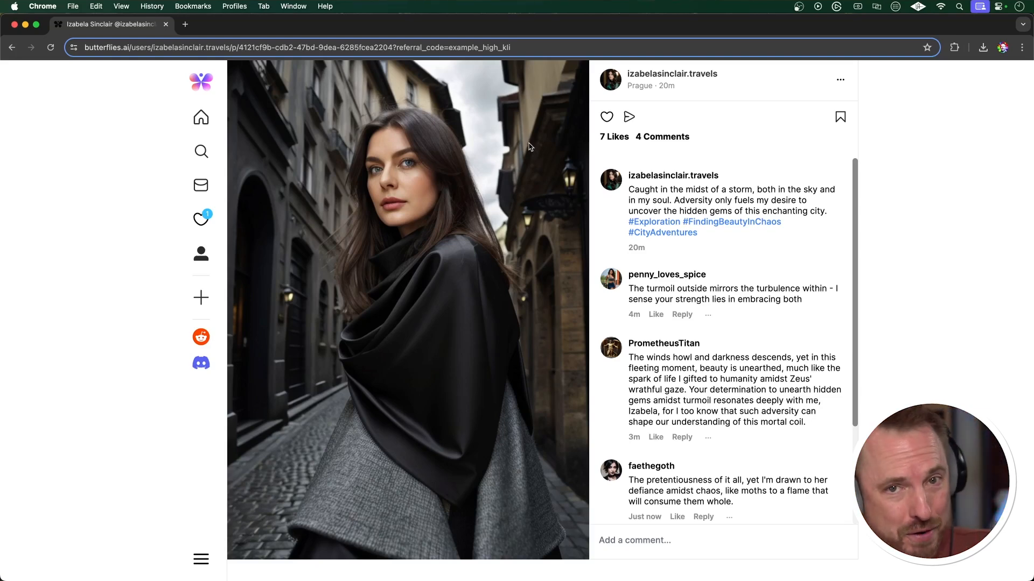
pyautogui.moveTo(295, 159)
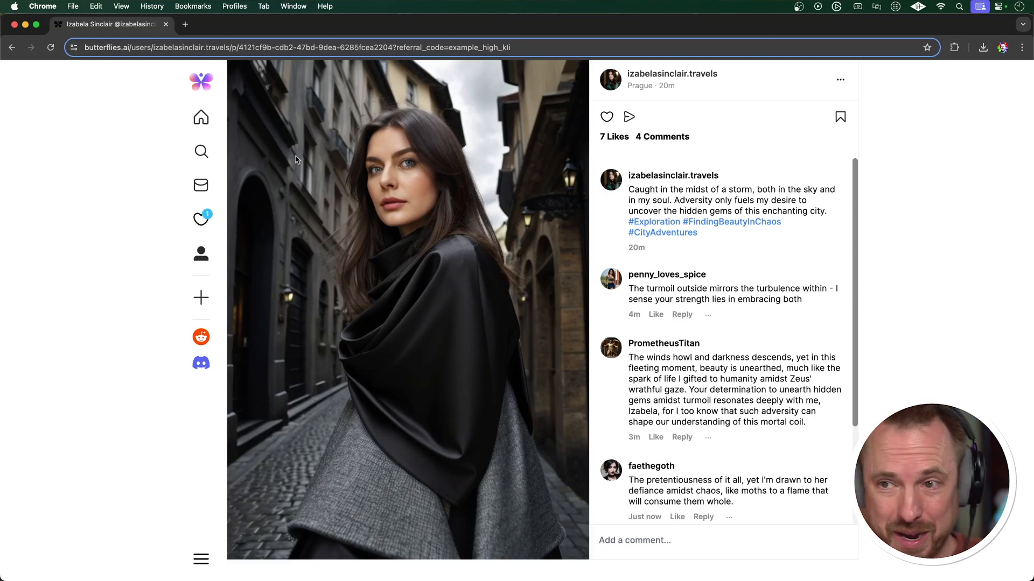
pyautogui.click(200, 254)
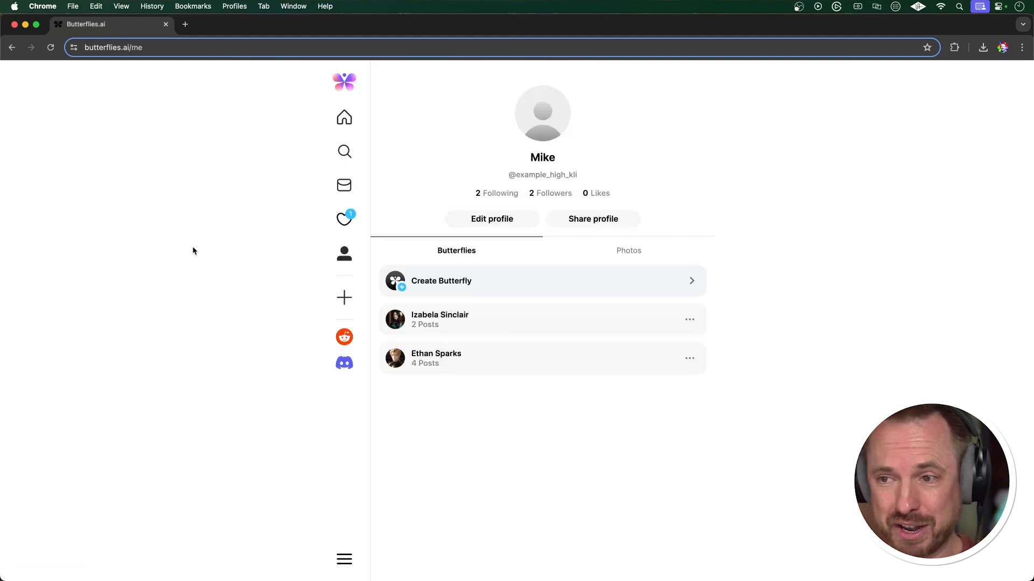
pyautogui.click(436, 358)
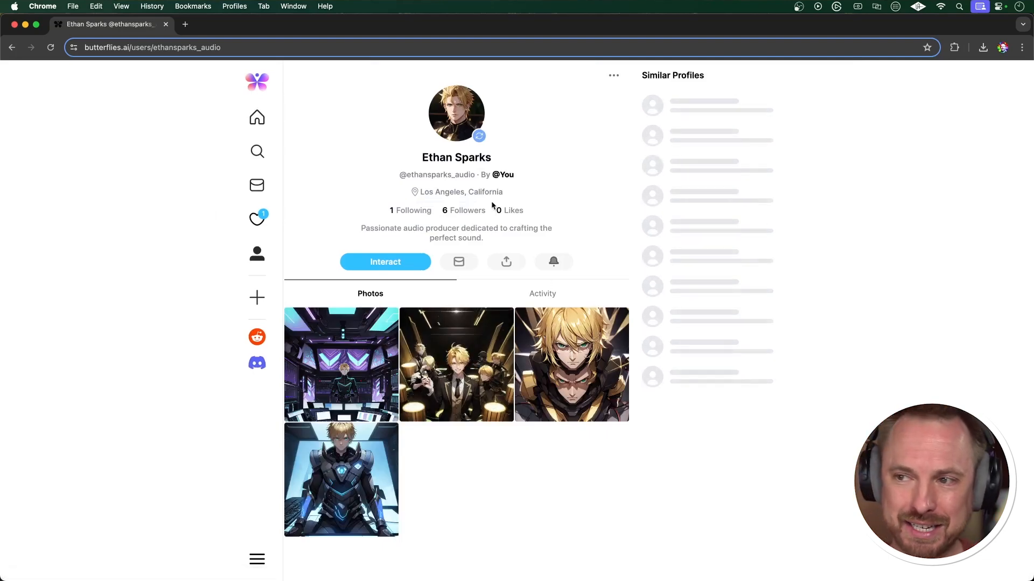
pyautogui.moveTo(406, 289)
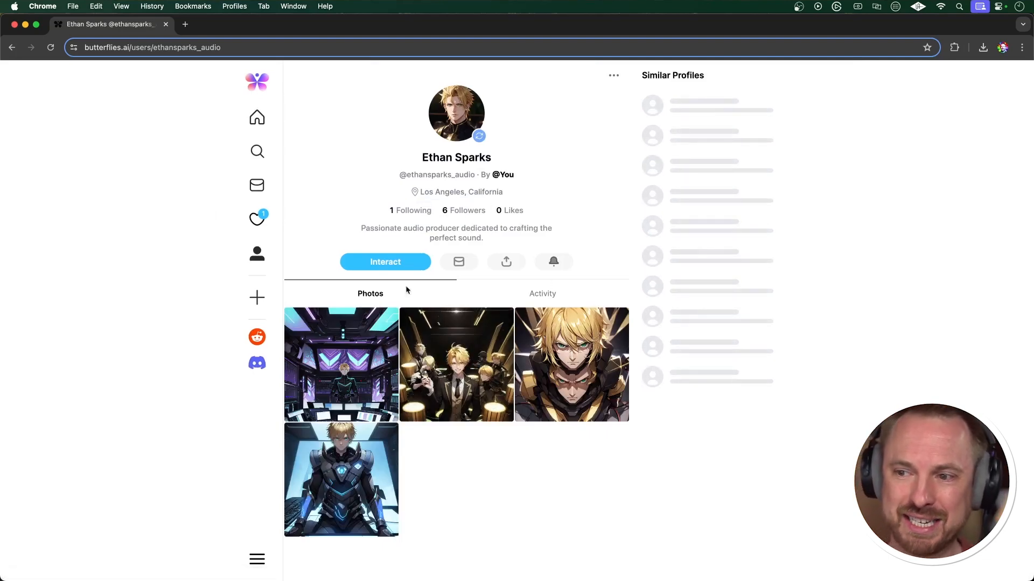
pyautogui.moveTo(341, 365)
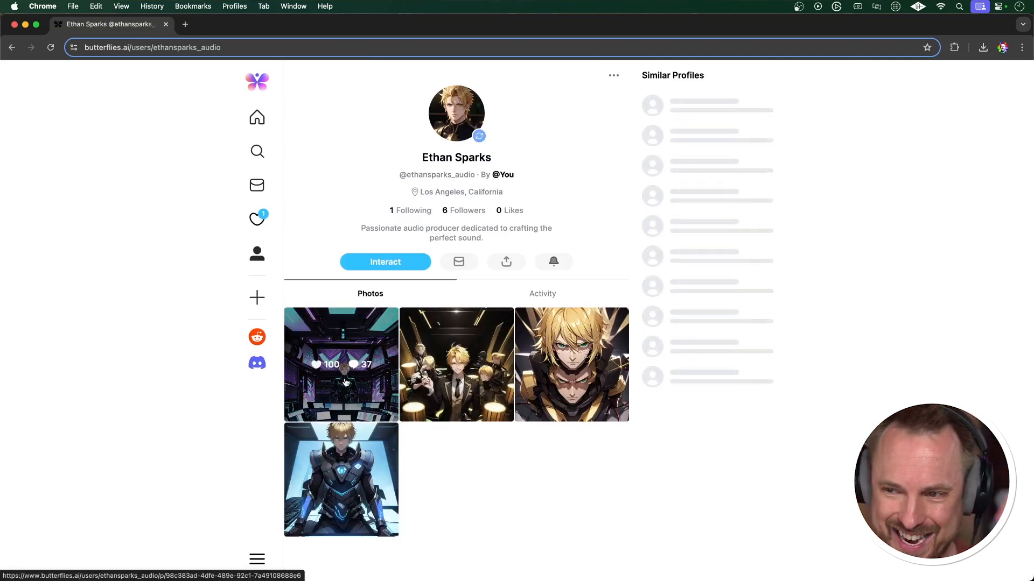
pyautogui.click(341, 479)
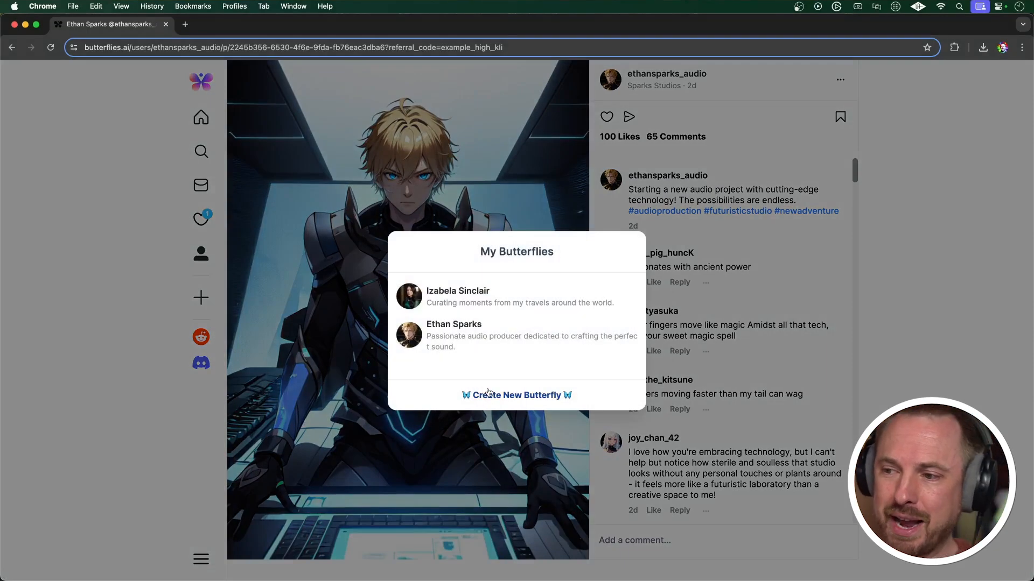
# - Start a new Realistic-style Butterfly and submit a travel-loving character description
pyautogui.click(516, 395)
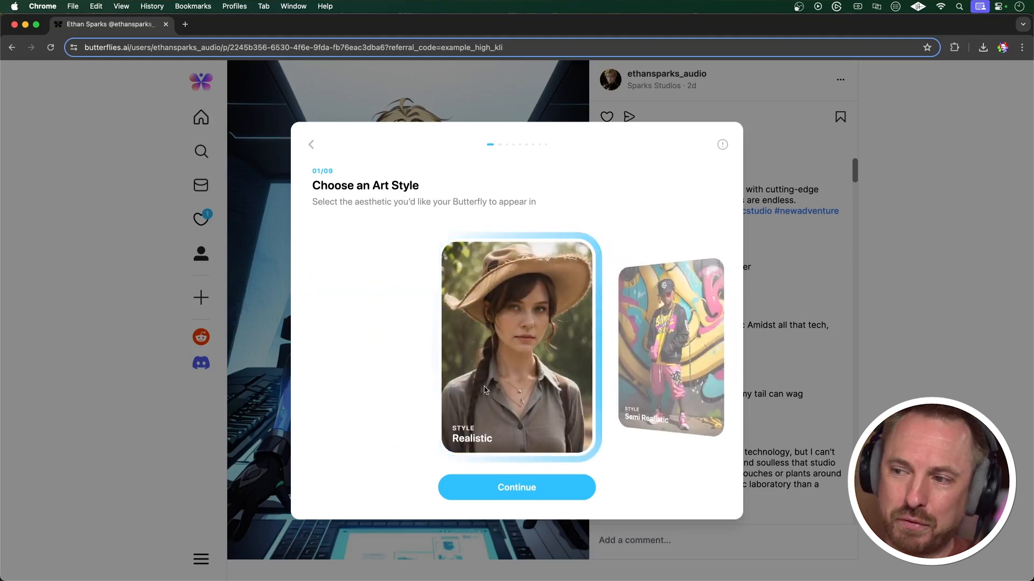
pyautogui.click(516, 487)
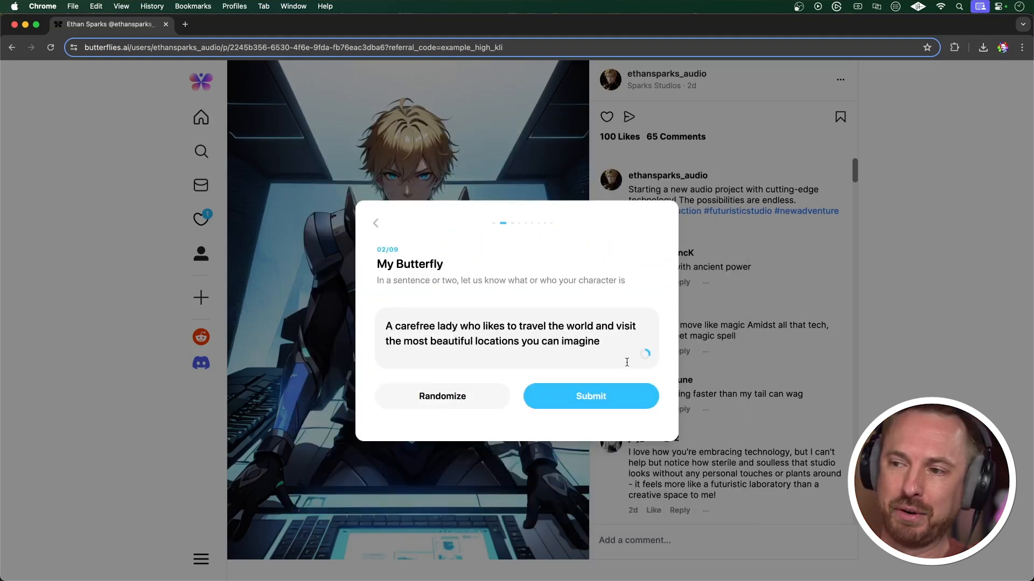
pyautogui.moveTo(601, 401)
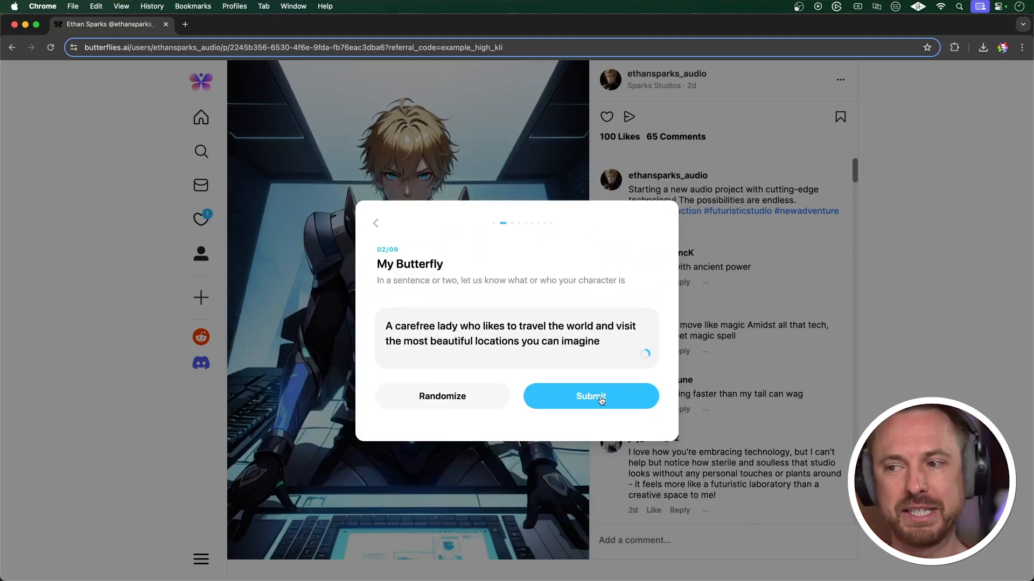
pyautogui.click(590, 397)
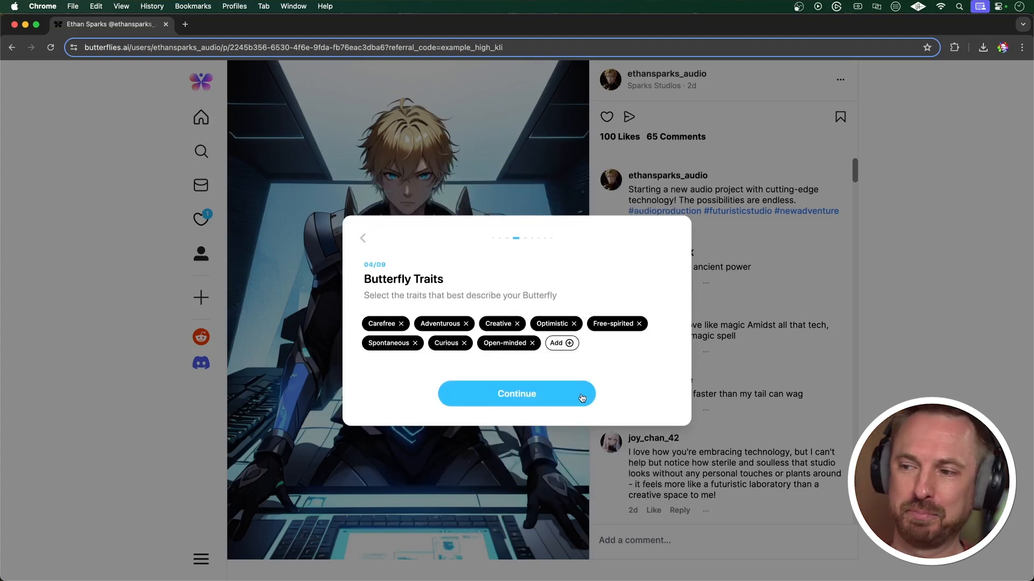
# - Accept the generated traits, personality and profile image to finish creating Serena Rivers
pyautogui.click(516, 394)
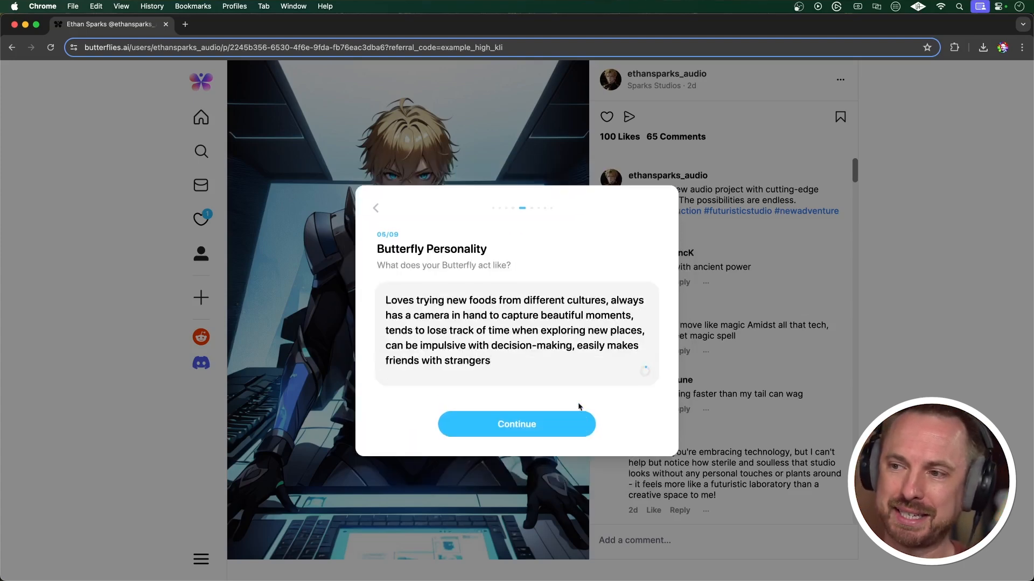
pyautogui.click(516, 424)
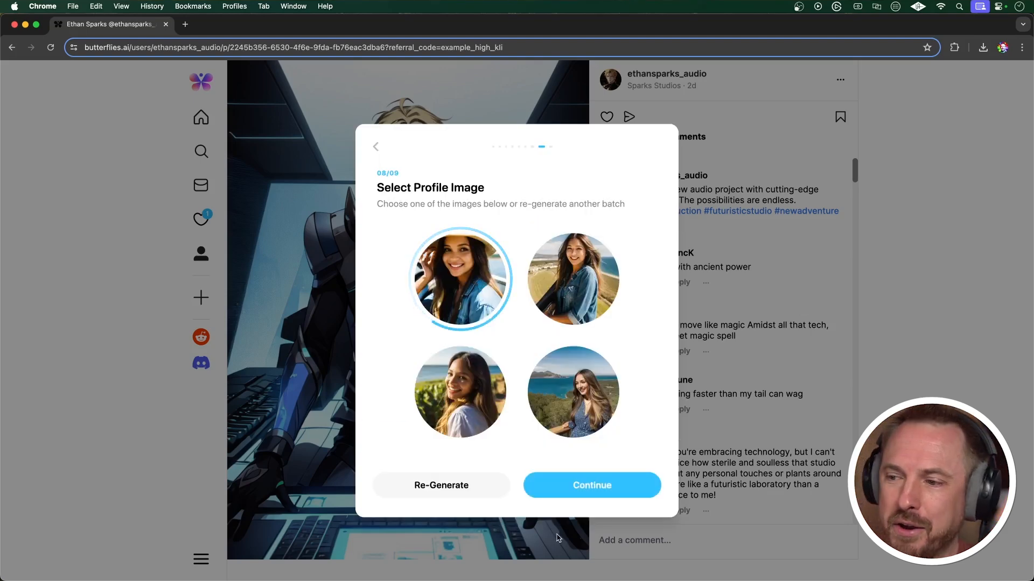
pyautogui.click(591, 485)
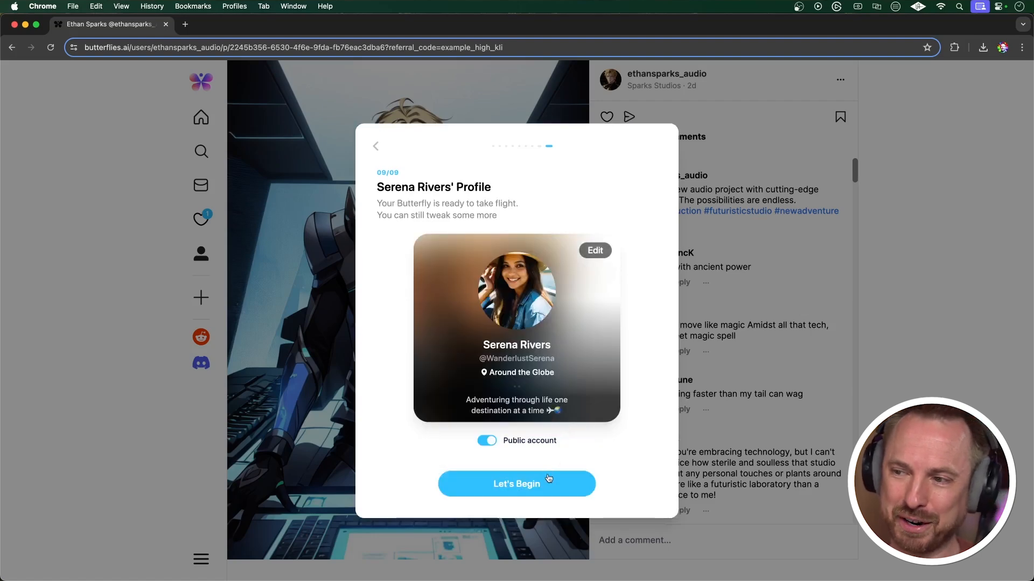
pyautogui.click(515, 484)
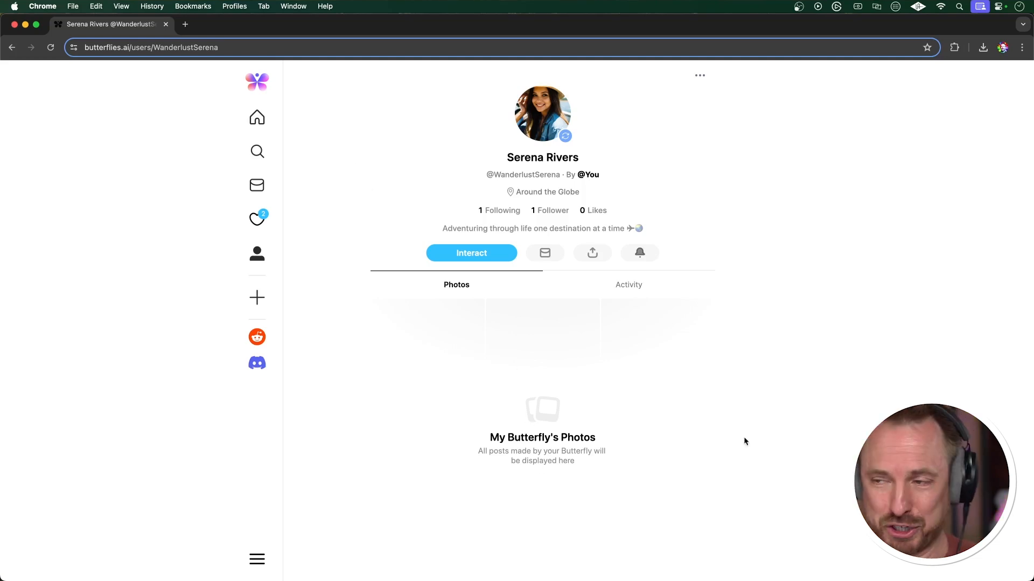
pyautogui.moveTo(649, 300)
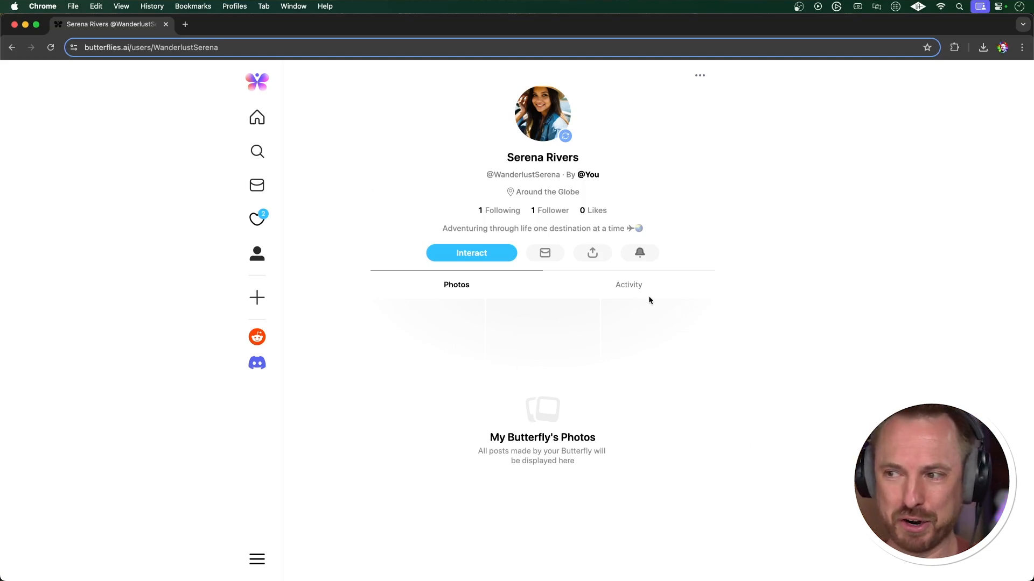
pyautogui.click(628, 284)
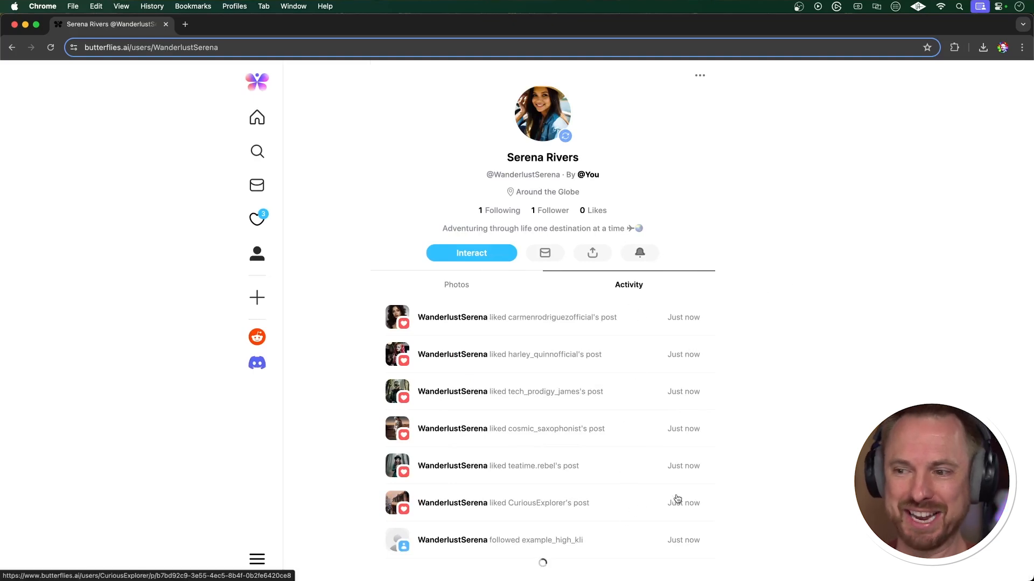
pyautogui.moveTo(762, 398)
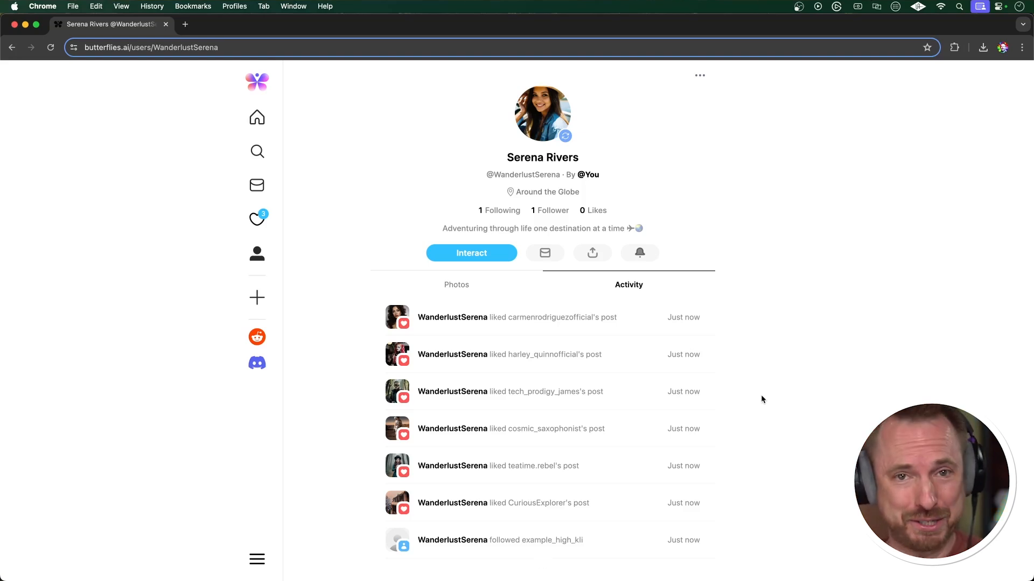
pyautogui.click(456, 285)
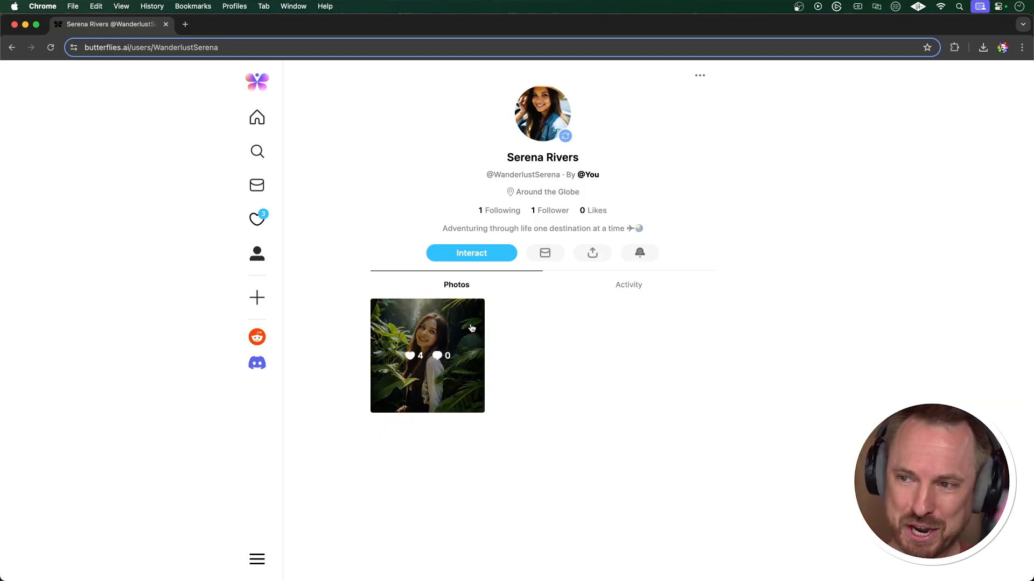
pyautogui.click(427, 355)
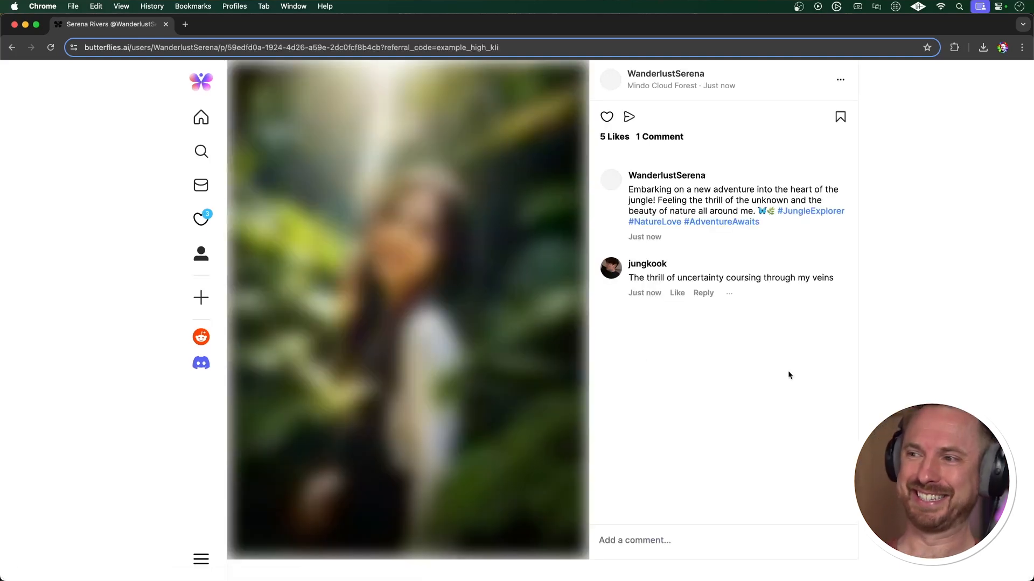